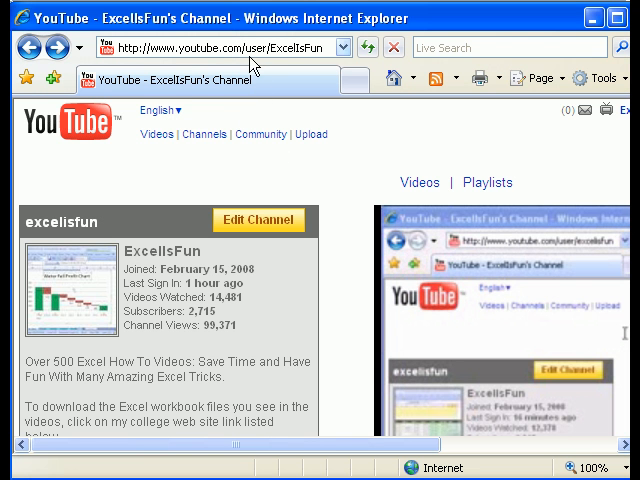
Scroll down the ExcelIsFun channel page toward the website download link.
scroll("down", 3)
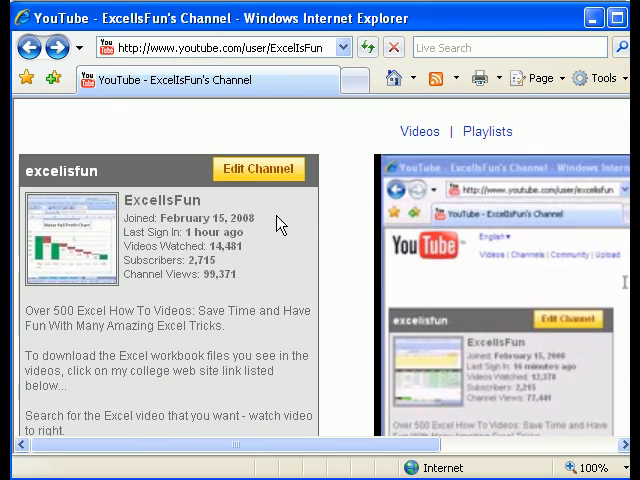
scroll("down", 3)
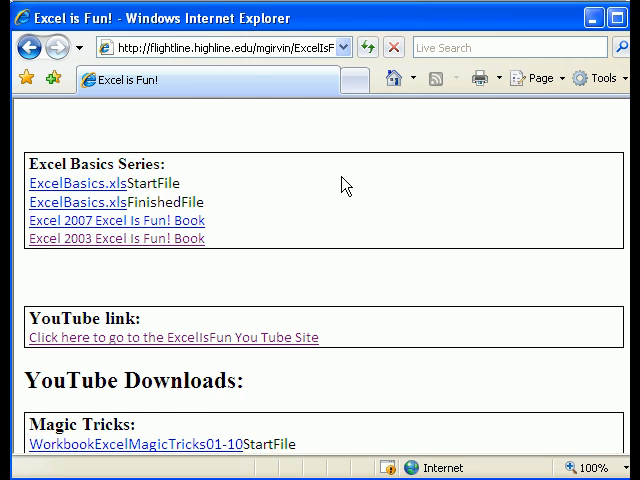
scroll("down", 3)
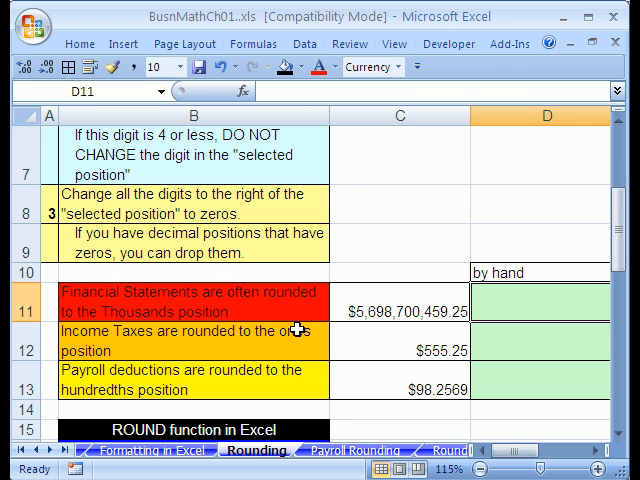
scroll("up", 3)
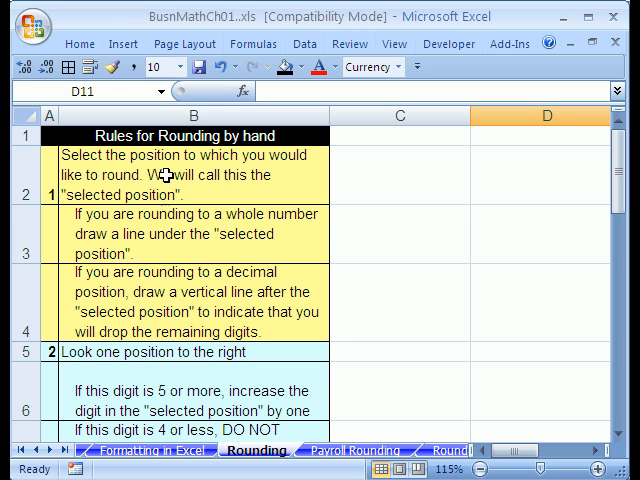
scroll("down", 3)
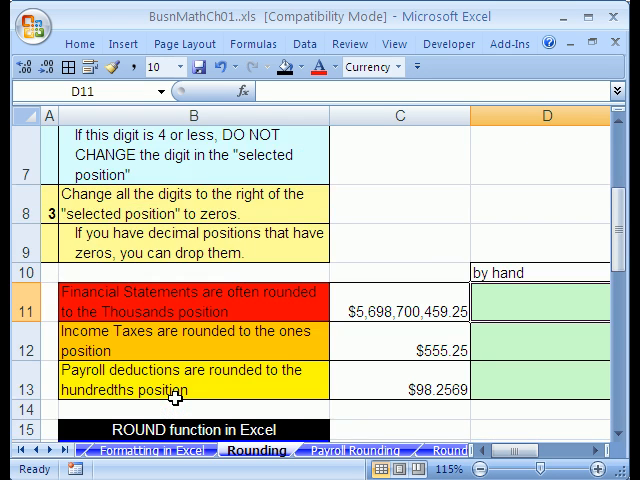
scroll("down", 3)
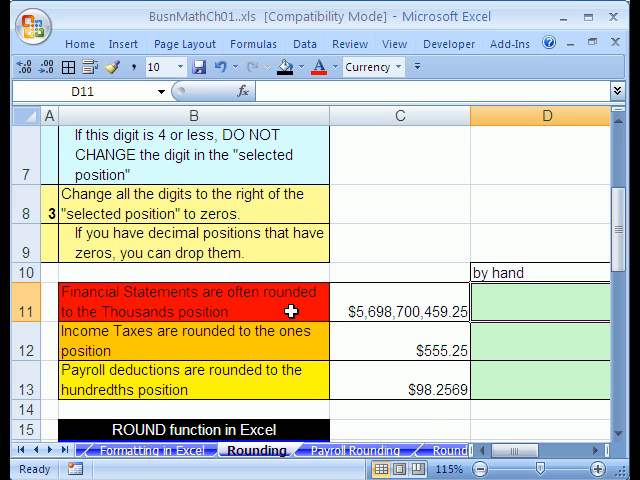
mouse_move(198, 332)
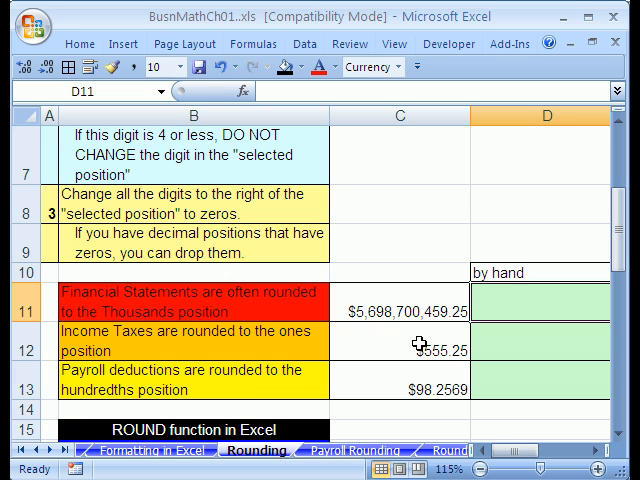
mouse_move(416, 318)
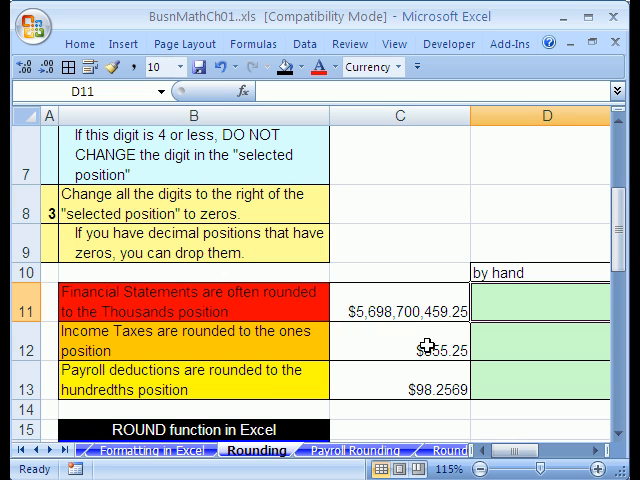
mouse_move(428, 356)
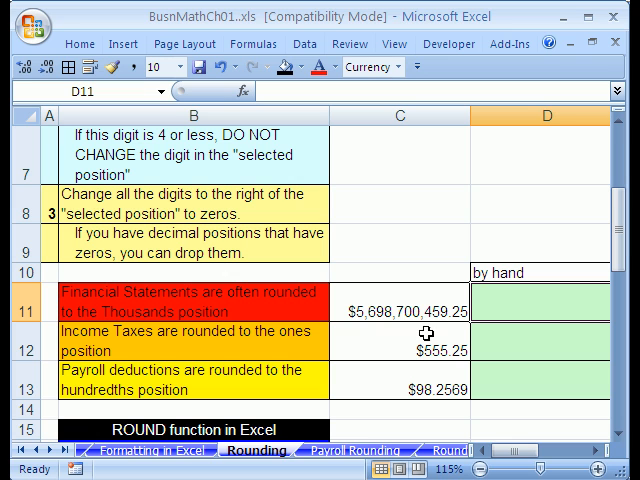
mouse_move(428, 330)
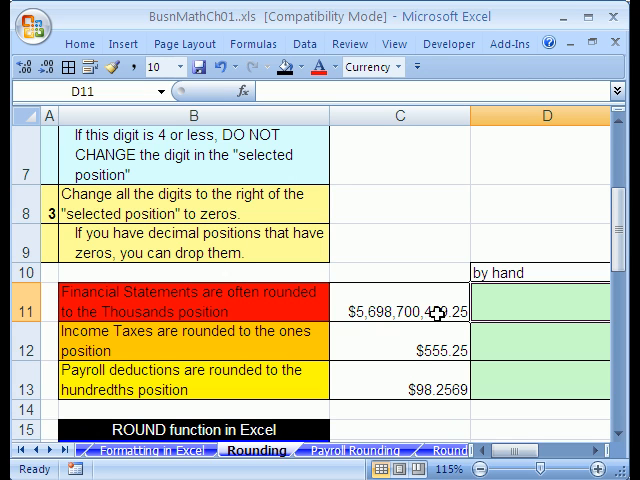
mouse_move(442, 312)
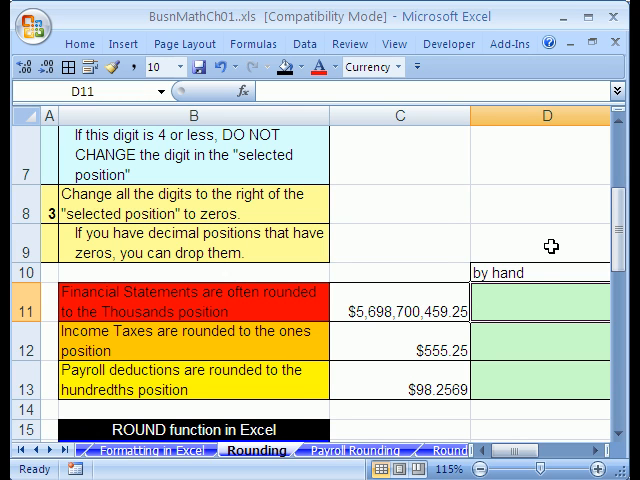
type("5")
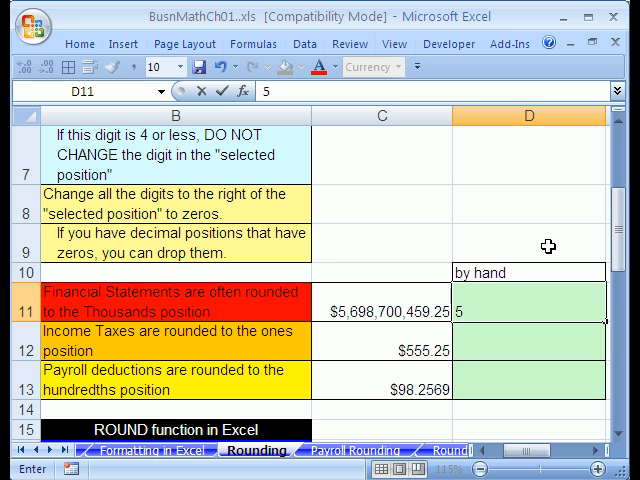
type("69")
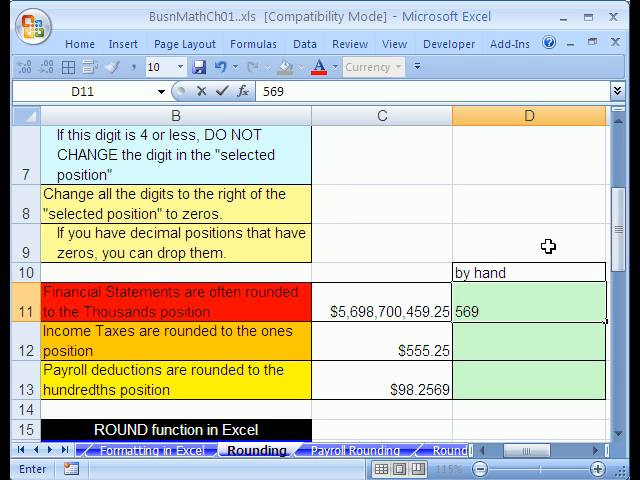
type("870")
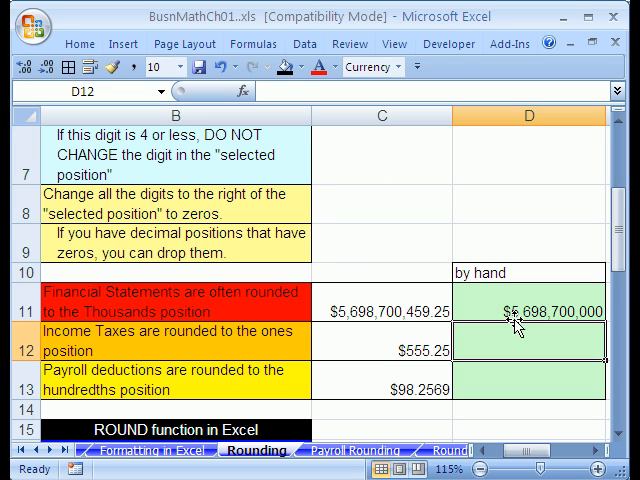
left_click(530, 314)
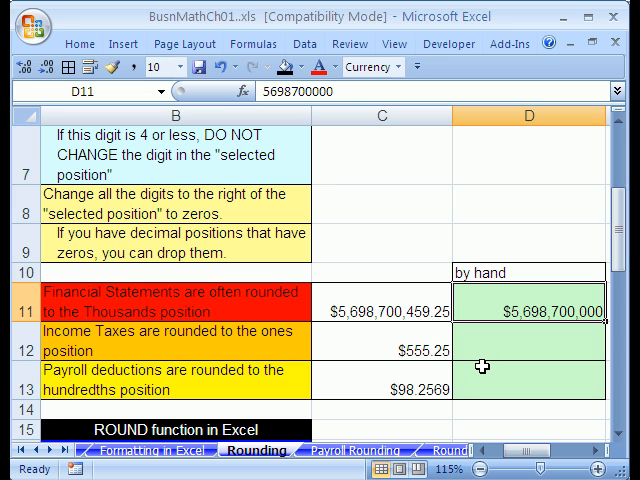
mouse_move(448, 368)
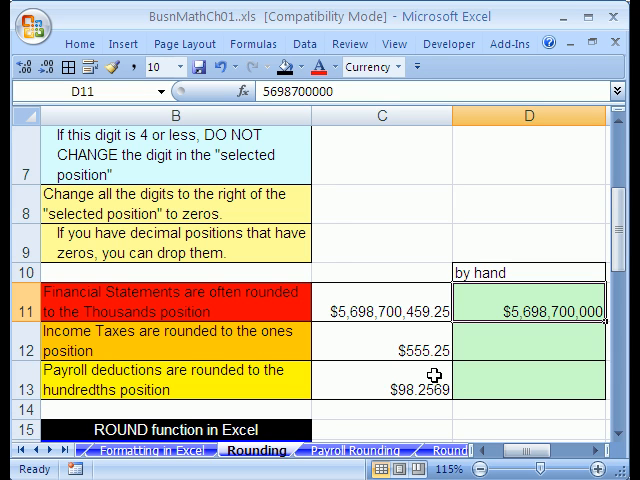
mouse_move(432, 332)
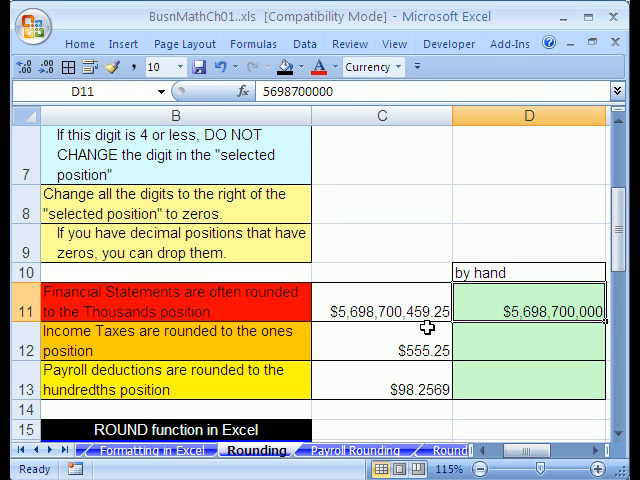
mouse_move(428, 352)
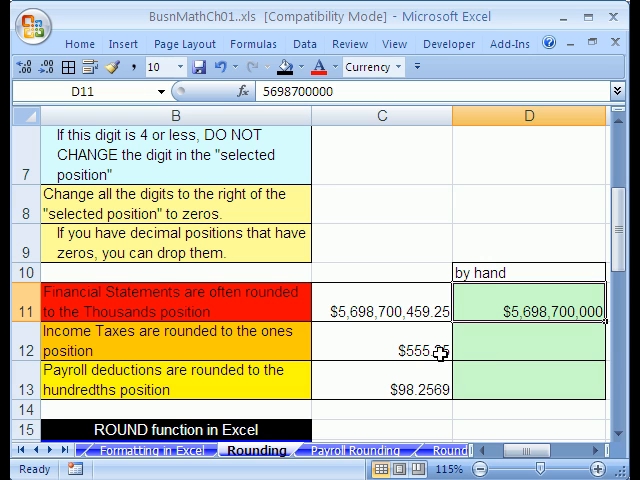
Enter 555 in D12 as the income tax rounded to ones and show two decimals.
left_click(518, 356)
type("555")
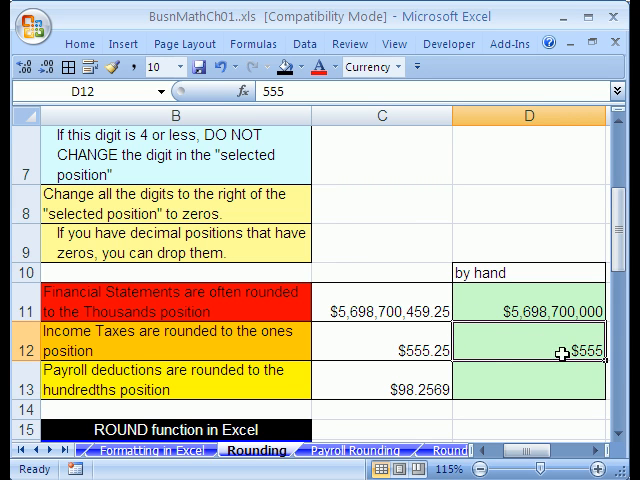
double_click(544, 352)
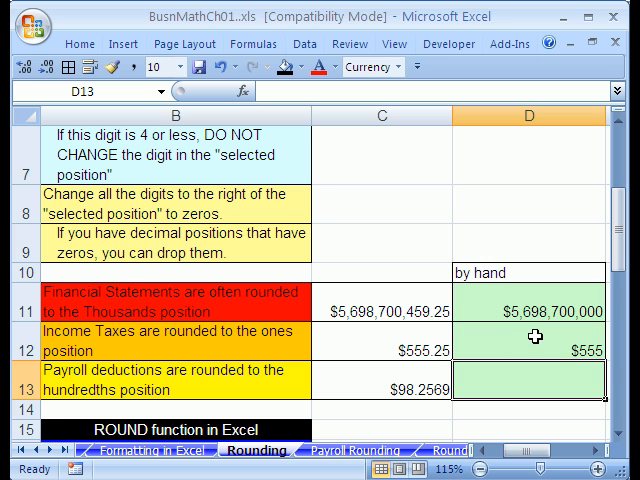
left_click(536, 316)
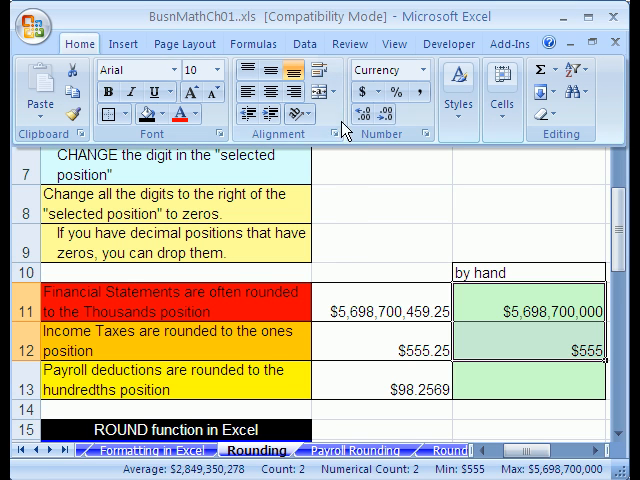
mouse_move(358, 116)
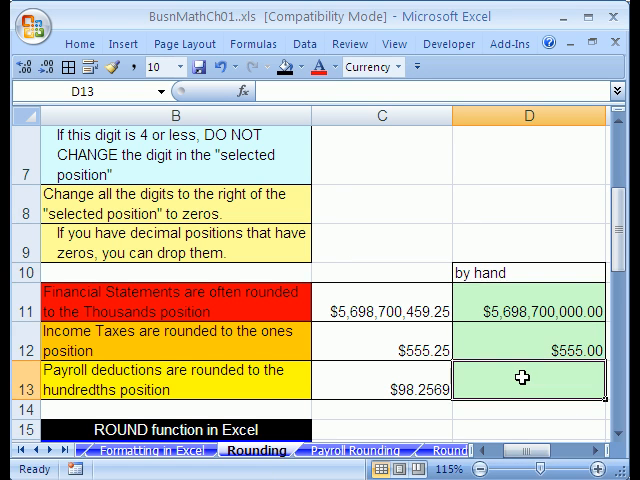
mouse_move(92, 400)
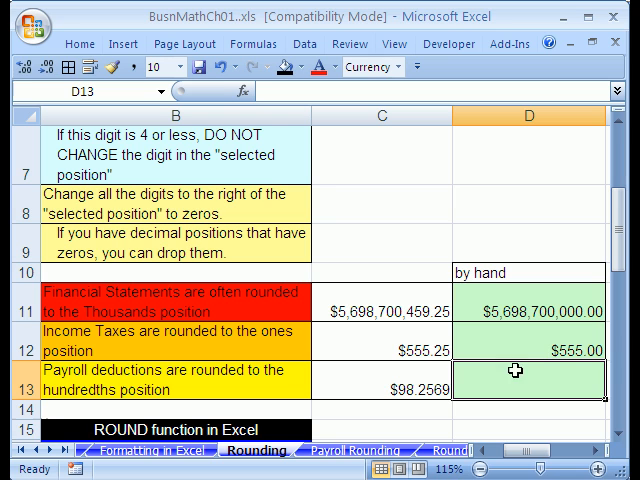
Enter 98.26 in D13 as the payroll deduction rounded to hundredths.
type("98.26")
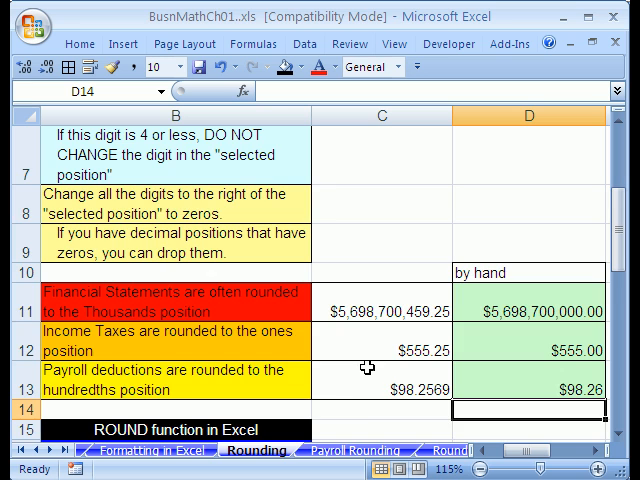
Enter =ROUND(C23,-3) in D23 to round the amount to the thousands.
scroll("down", 3)
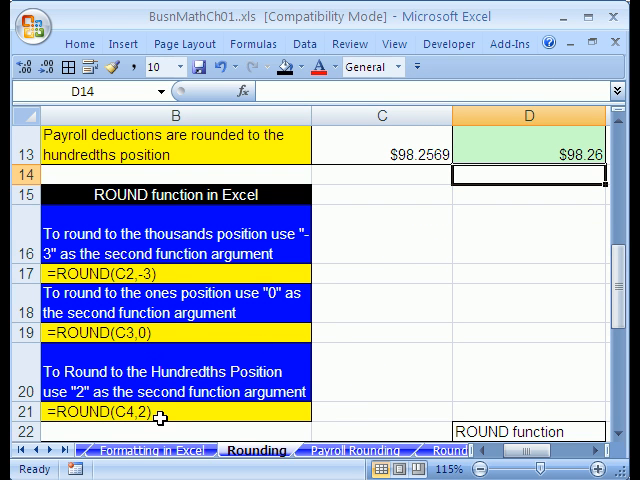
mouse_move(260, 380)
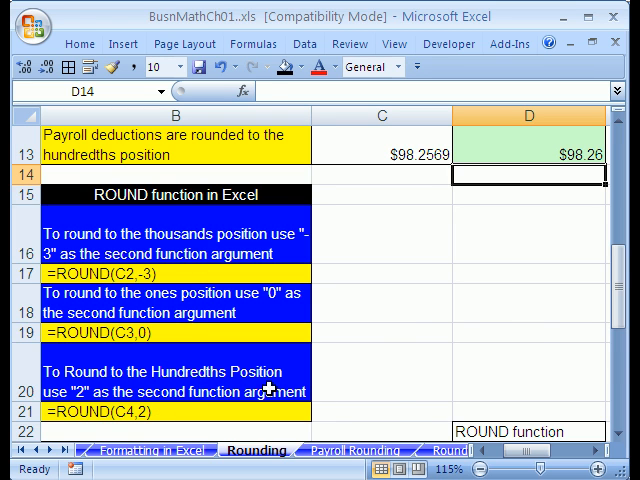
scroll("down", 3)
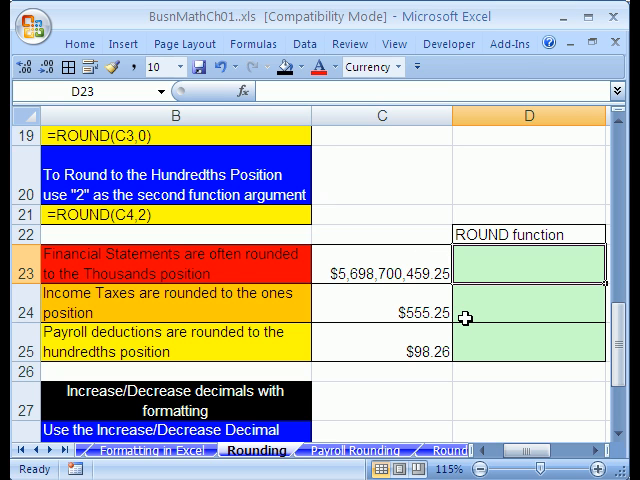
type("=ro")
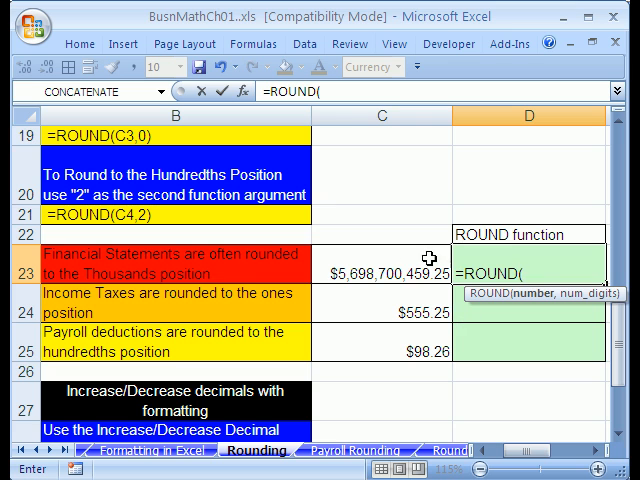
left_click(382, 272)
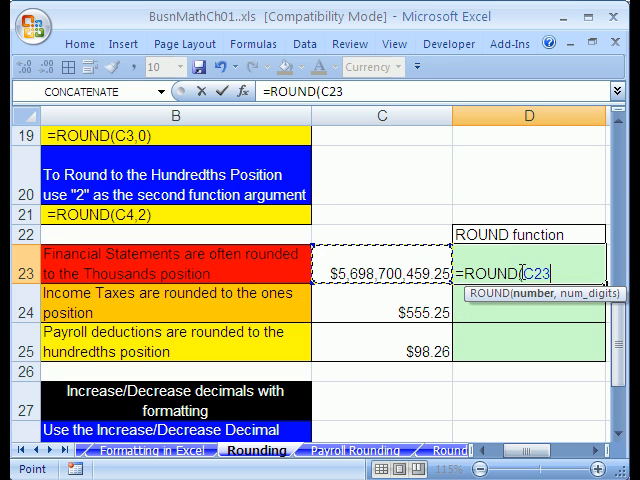
mouse_move(474, 292)
type(",")
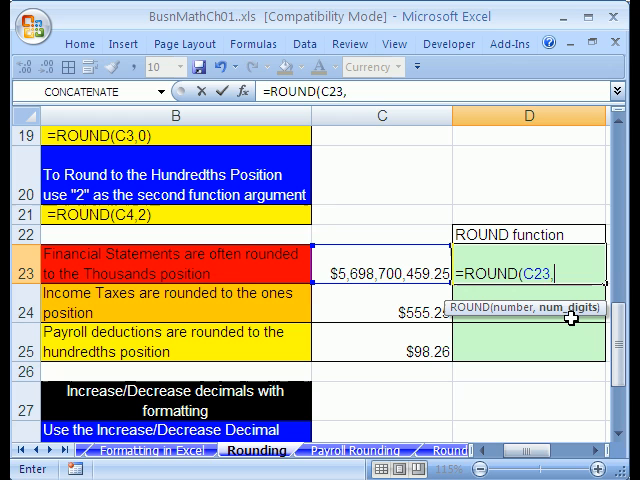
mouse_move(180, 272)
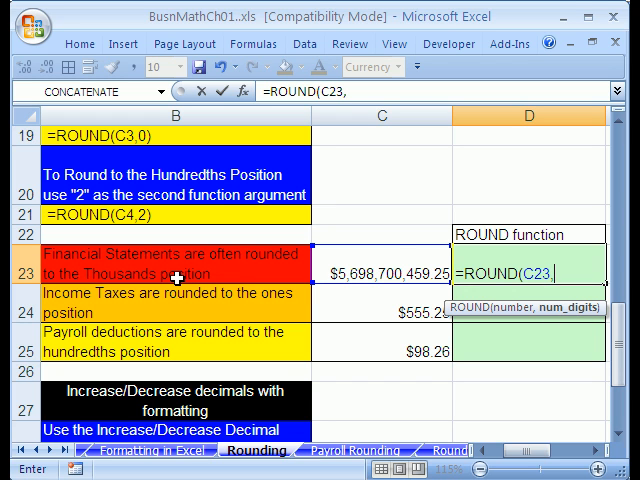
mouse_move(432, 288)
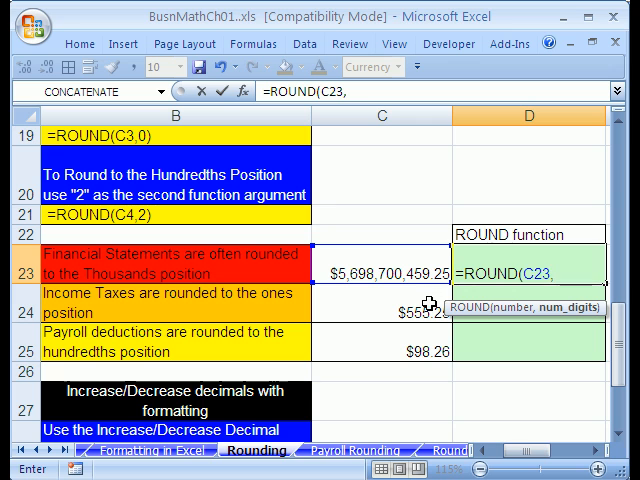
mouse_move(428, 304)
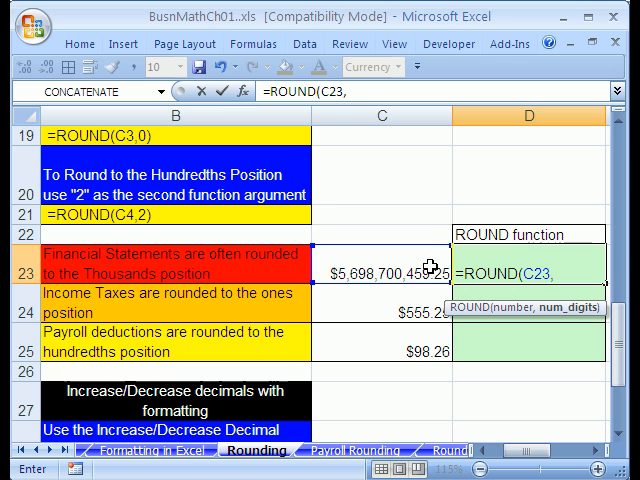
mouse_move(424, 252)
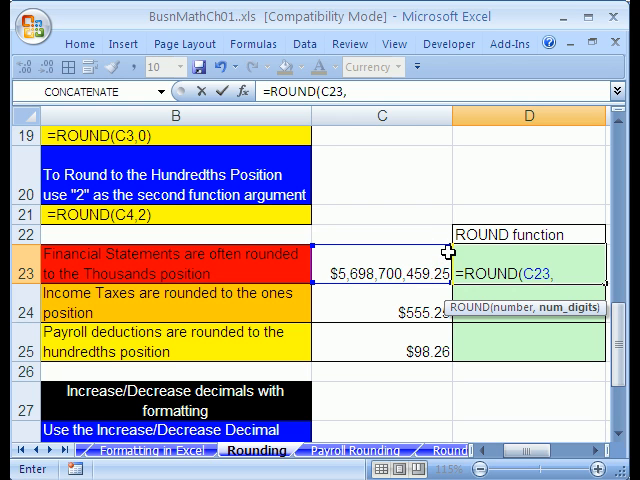
mouse_move(428, 252)
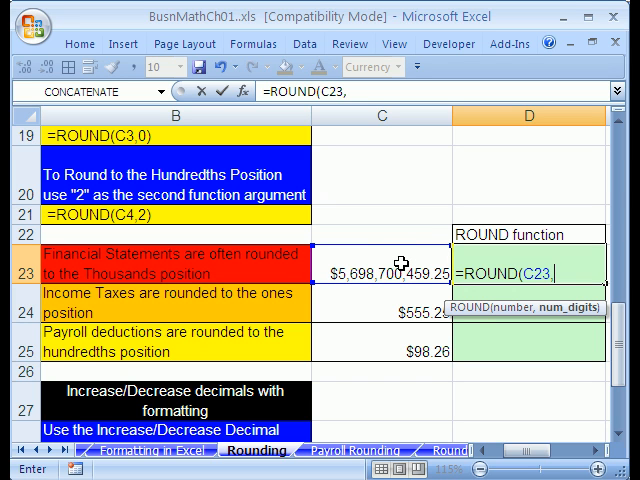
mouse_move(452, 320)
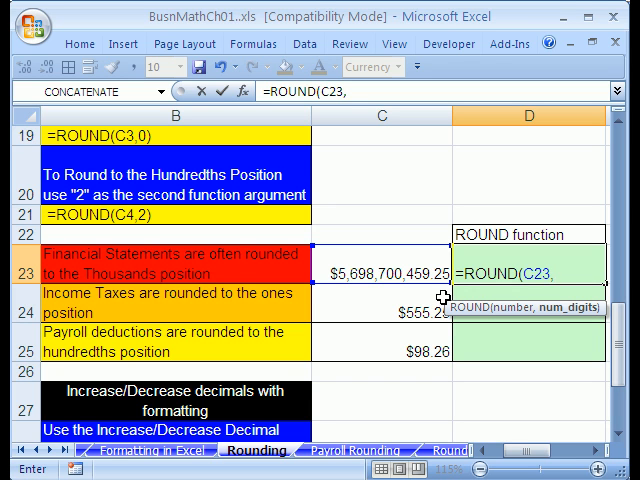
mouse_move(440, 294)
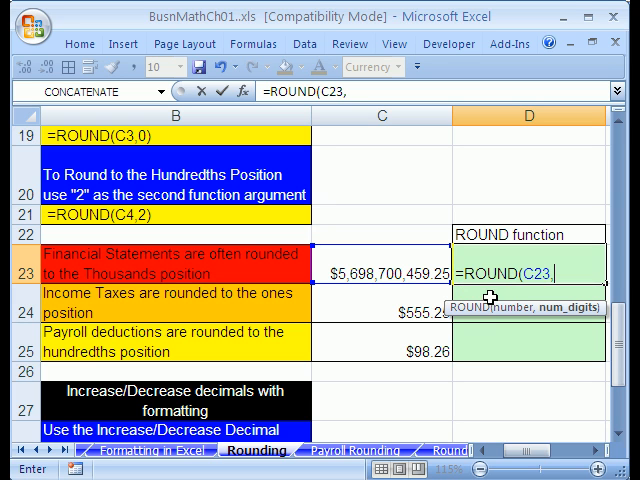
mouse_move(414, 262)
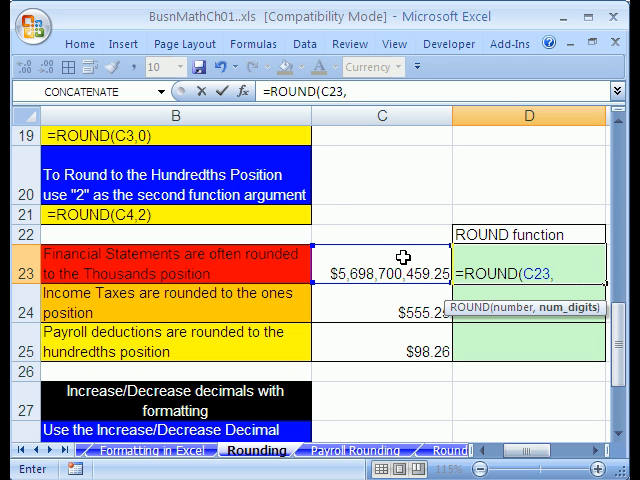
key("Enter")
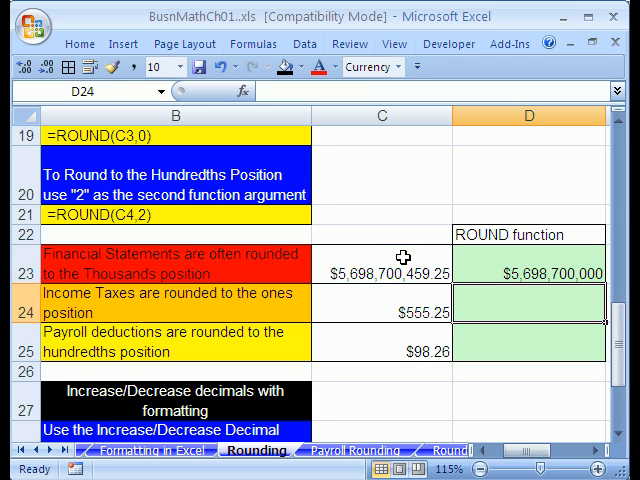
mouse_move(472, 312)
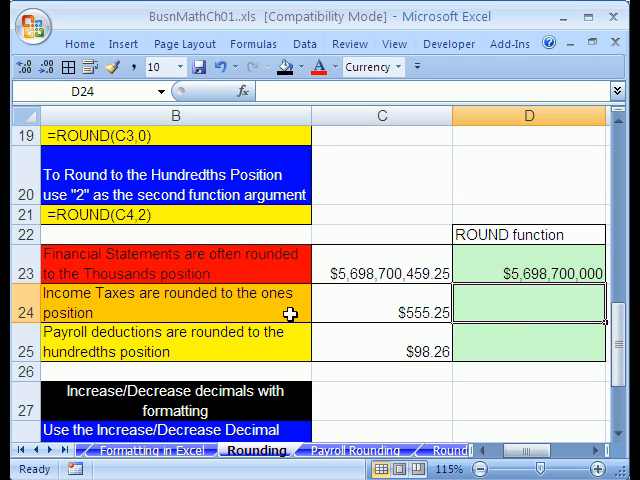
Enter =ROUND(C24,0) in D24 to round the income tax to the ones.
type("=")
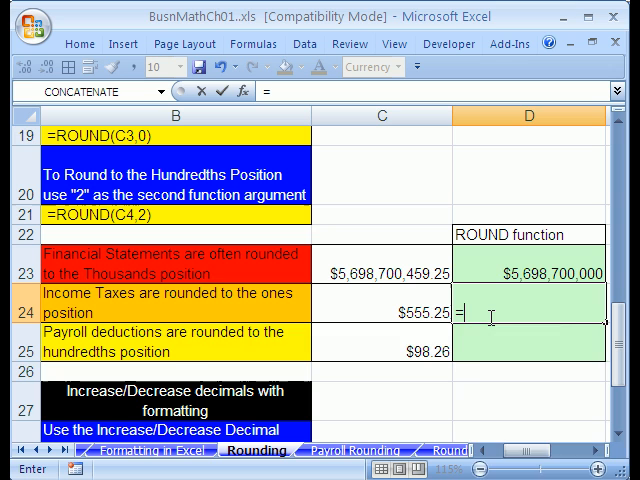
type("ROUND(")
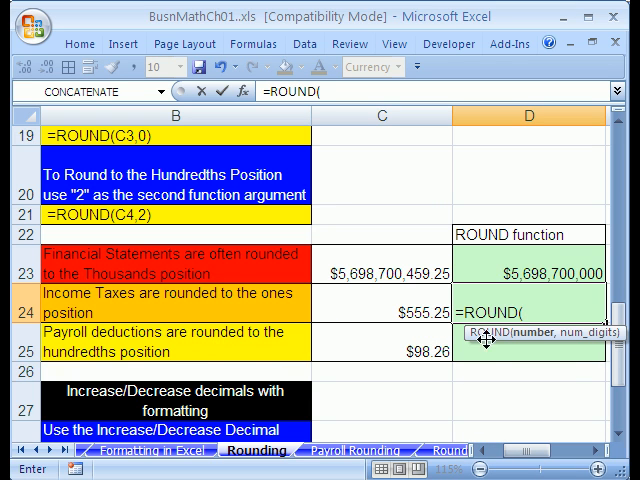
left_click(376, 302)
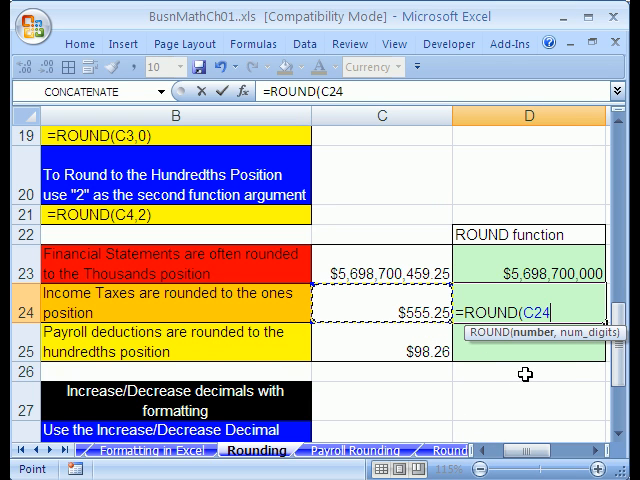
type(",")
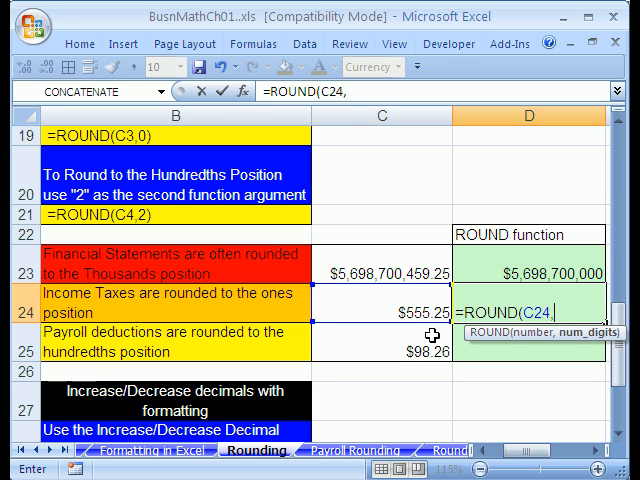
mouse_move(404, 300)
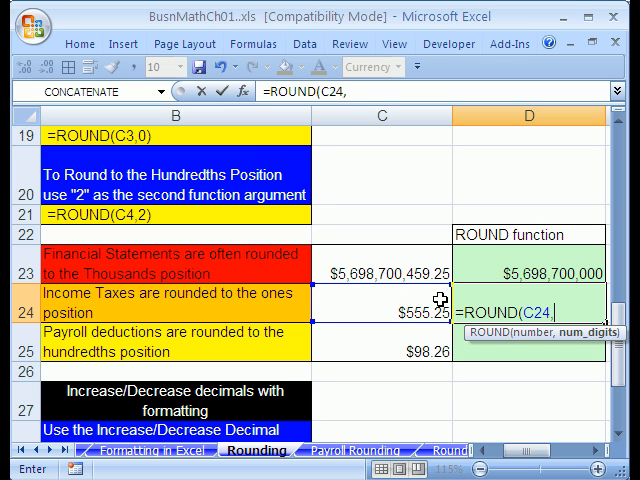
type("0")
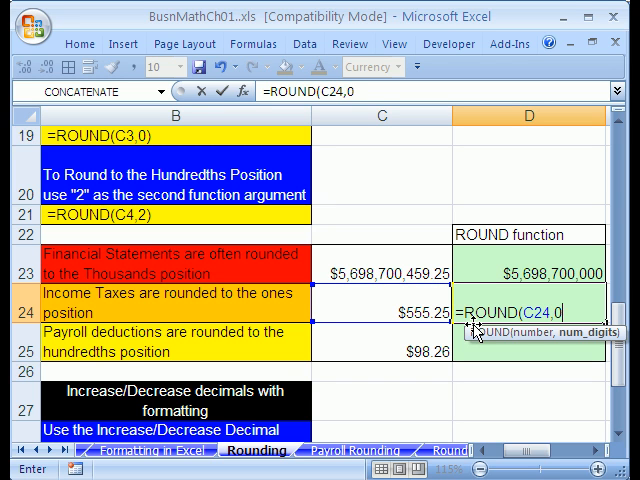
key("Enter")
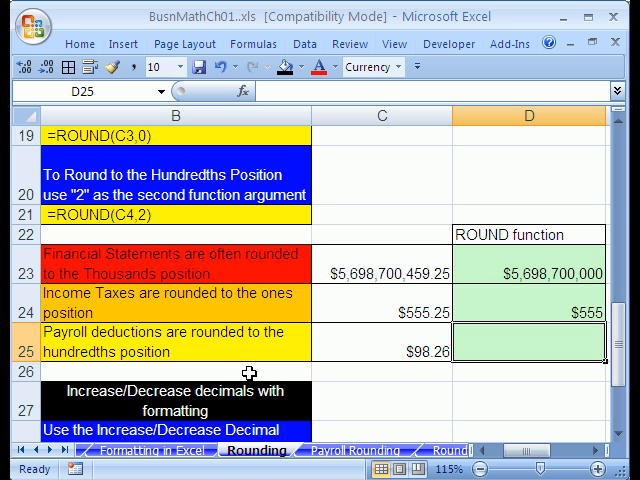
mouse_move(436, 384)
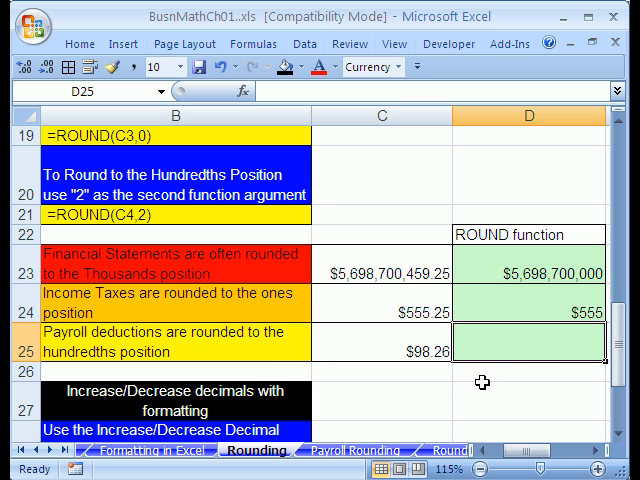
mouse_move(552, 396)
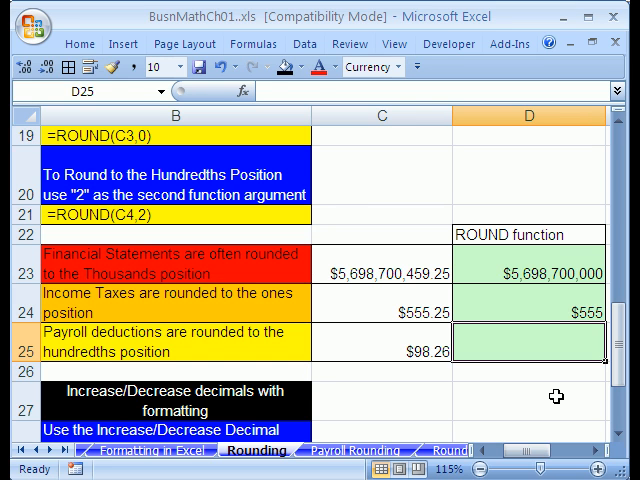
Enter =ROUND(C25,2) in D25 to round the payroll deduction to hundredths.
type("=ROUND(")
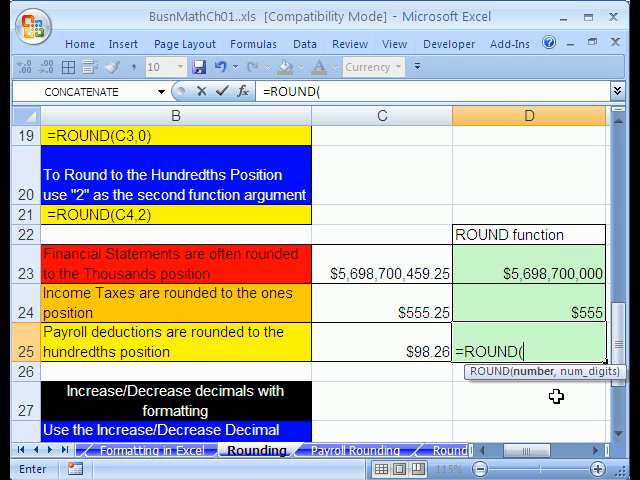
left_click(384, 354)
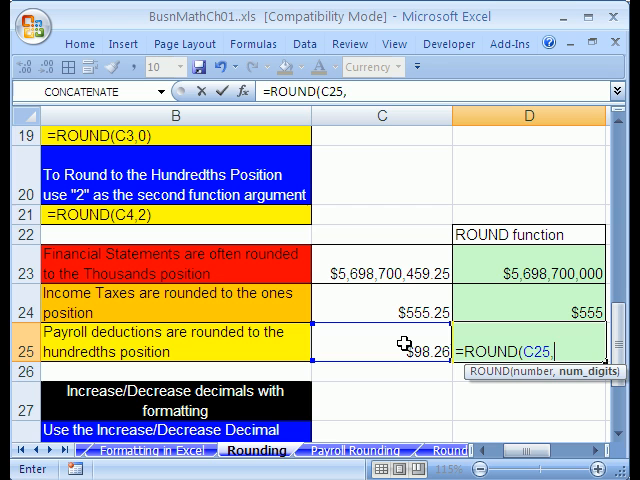
key("Enter")
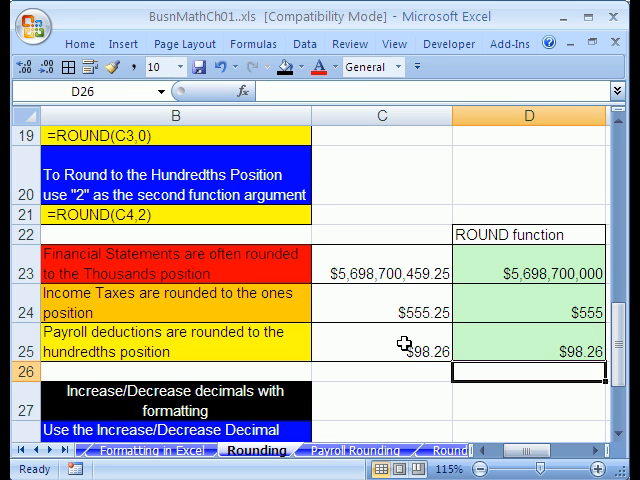
Set C30:C31 to General format via Format Cells, showing 555.25 and 98.2569.
scroll("down", 3)
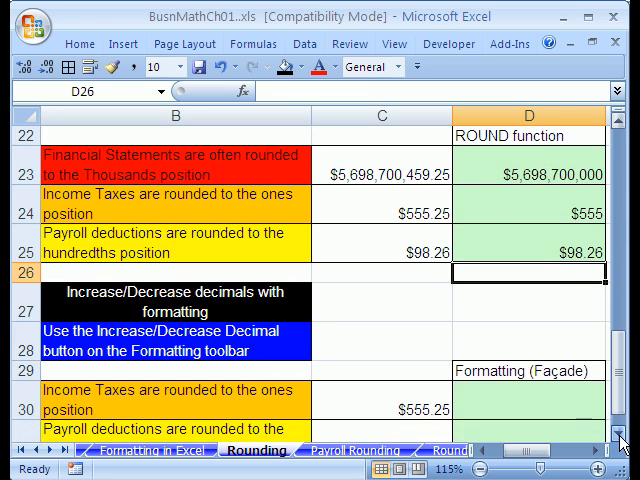
scroll("down", 3)
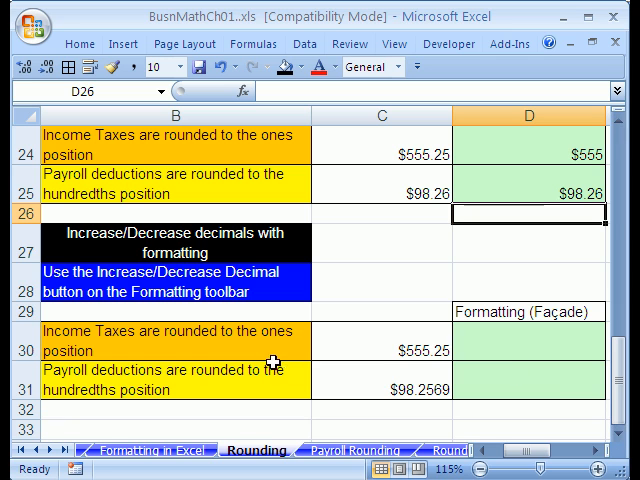
mouse_move(484, 350)
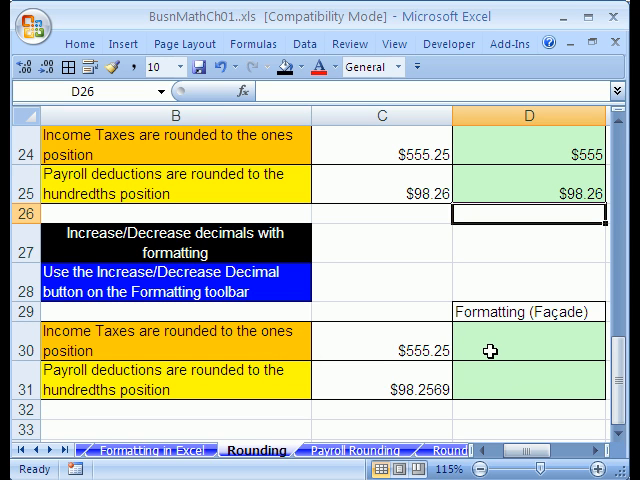
left_click(526, 352)
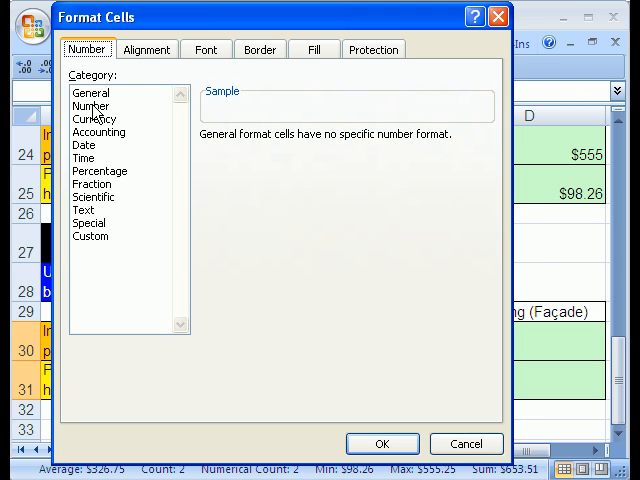
left_click(92, 120)
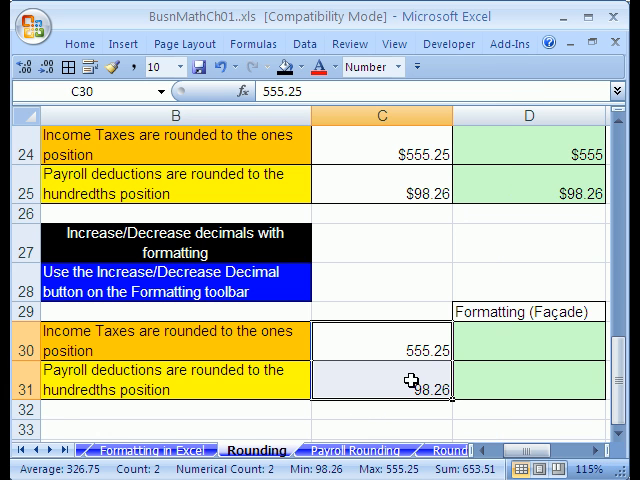
mouse_move(420, 414)
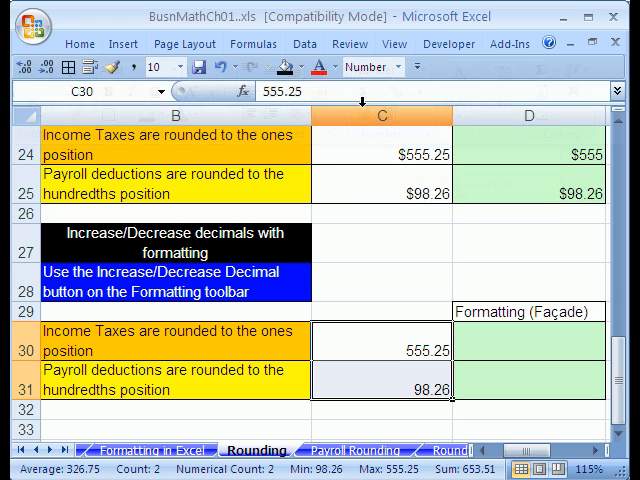
mouse_move(26, 66)
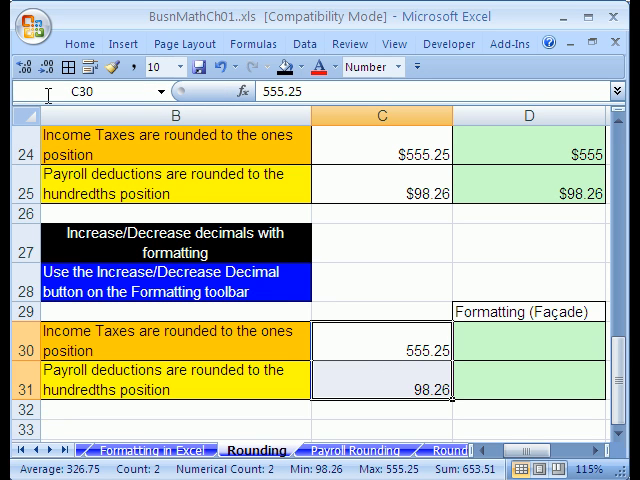
left_click(20, 70)
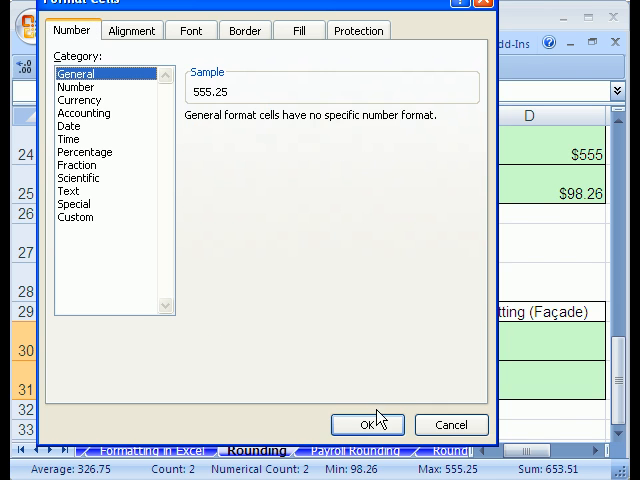
left_click(368, 424)
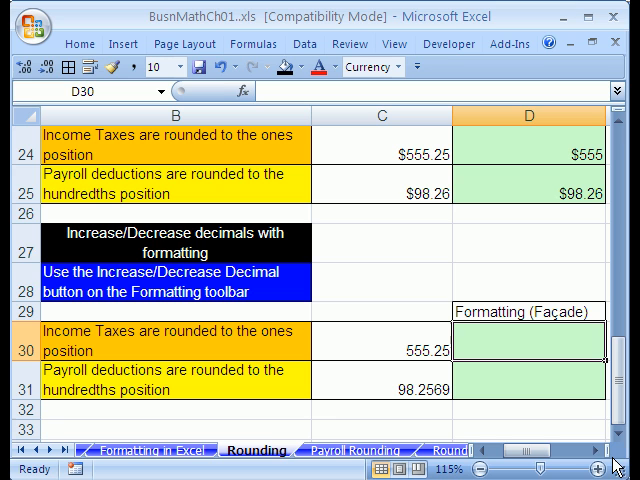
Enter =ROUND(C31,2) in D31 to round 98.2569 to hundredths.
type("=")
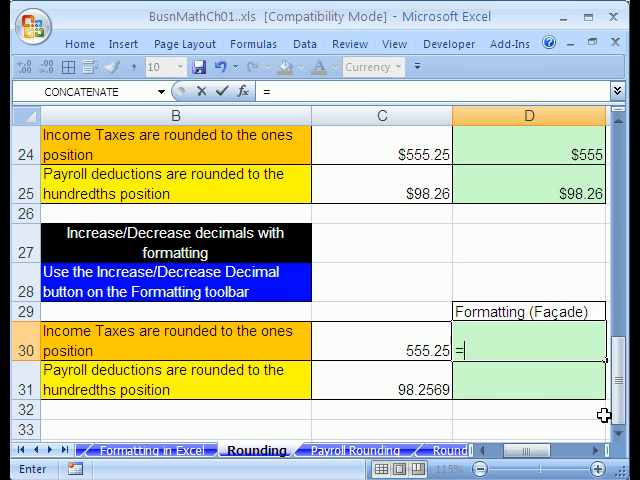
type("ROUND(")
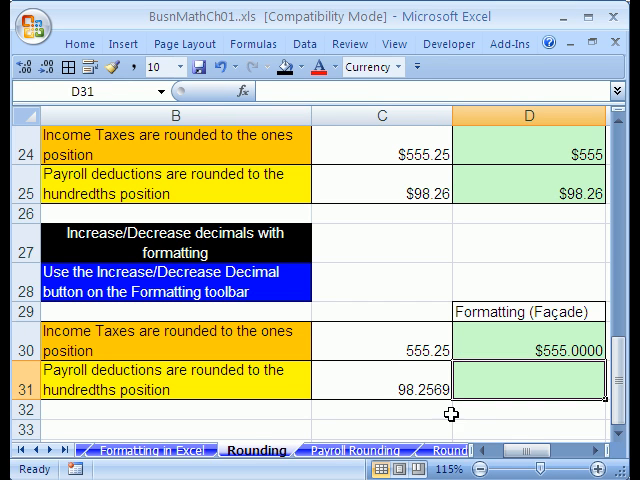
type("=r")
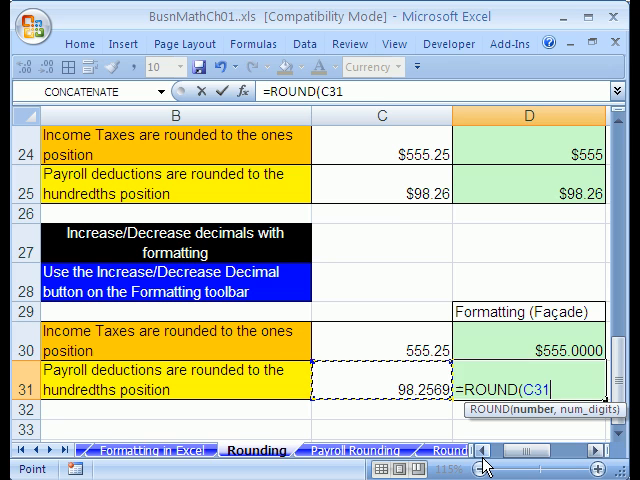
type(",")
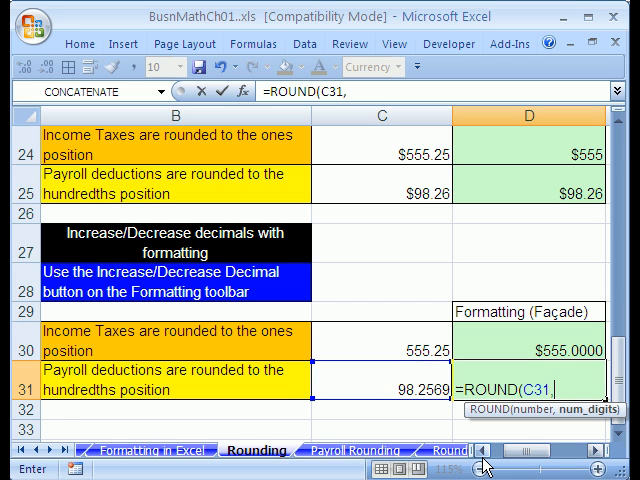
type("2)")
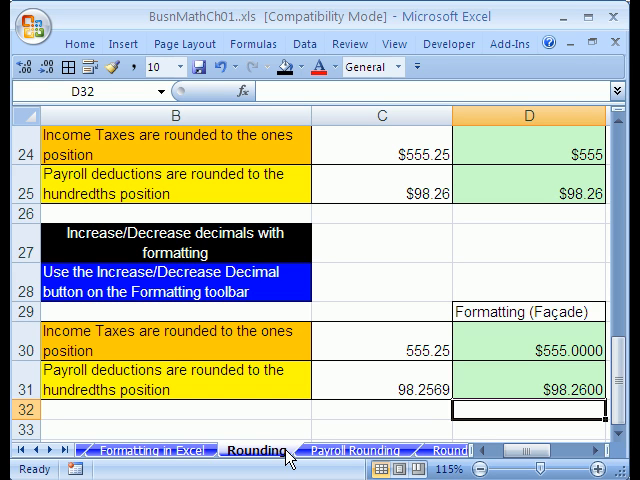
mouse_move(412, 360)
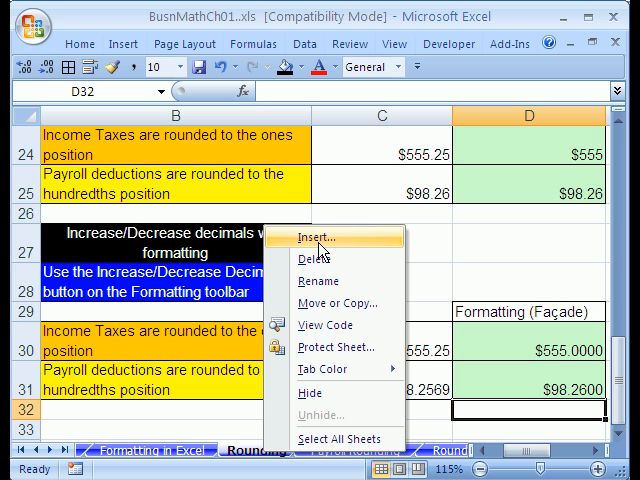
Insert a new blank worksheet from the sheet tab menu and switch to it.
left_click(316, 238)
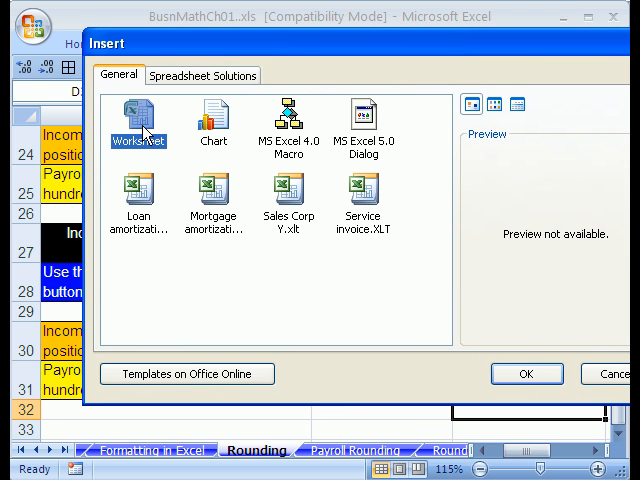
mouse_move(528, 388)
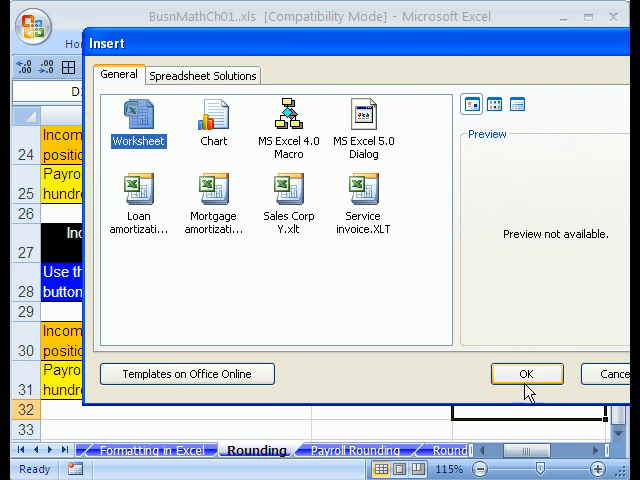
left_click(526, 374)
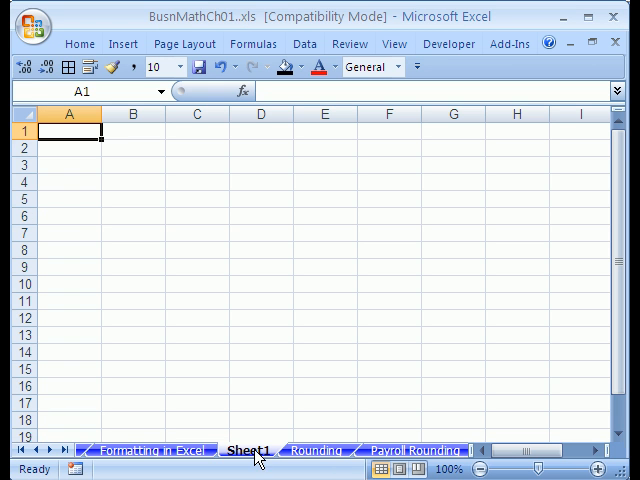
right_click(244, 448)
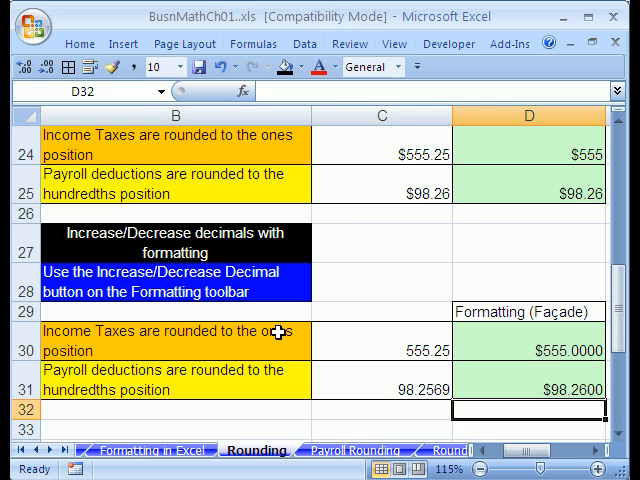
mouse_move(276, 448)
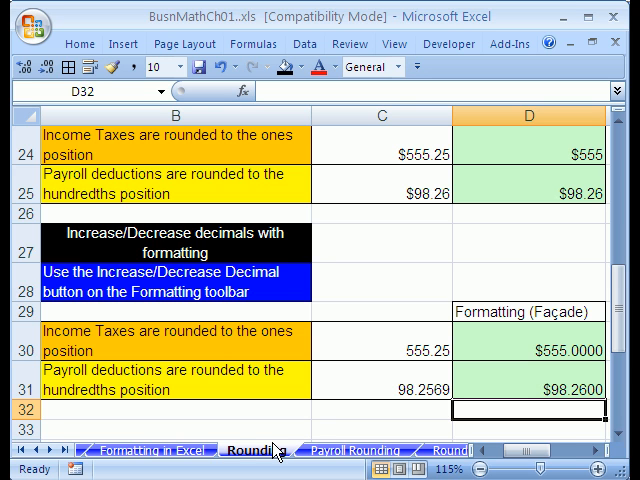
left_click(252, 450)
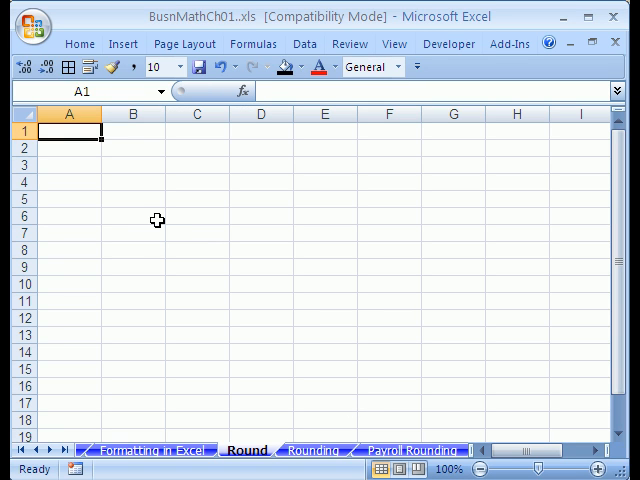
Enter Number in A2, 9.96 in B2 and the heading Round to tenths in C1.
type("Number")
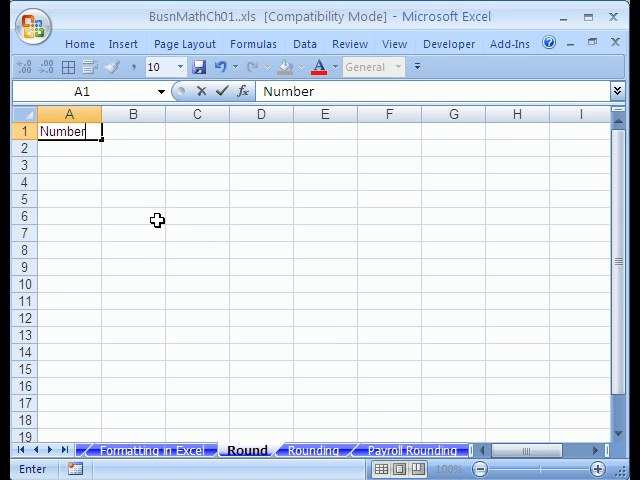
type("9.96")
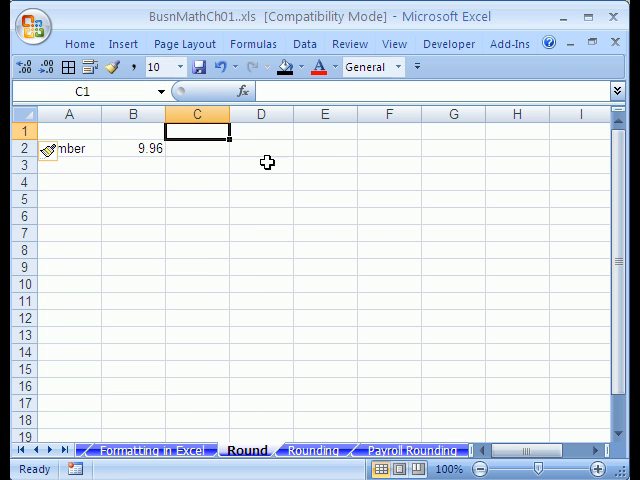
type("R")
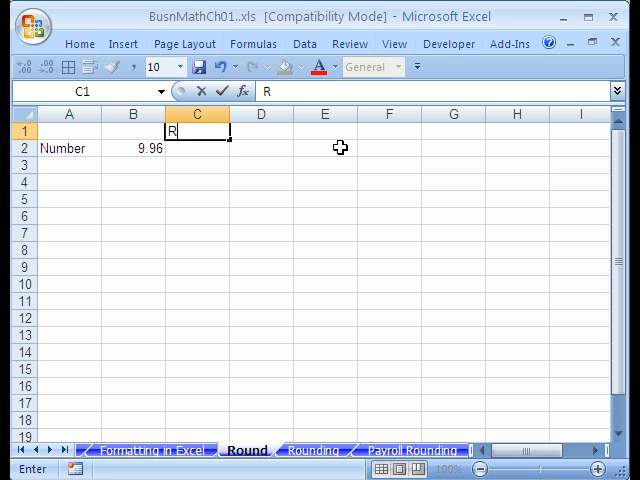
type("ound to t")
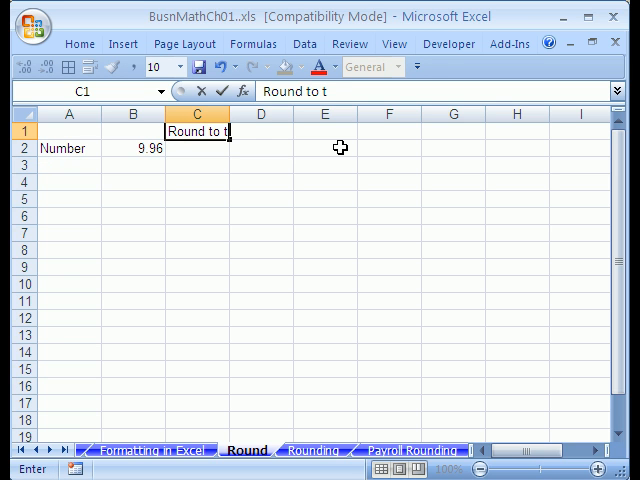
type("enths")
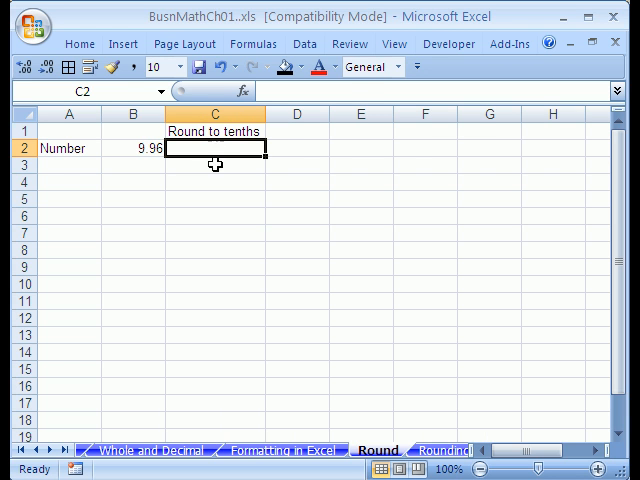
Enter =ROUND(B2,1) in C2 to round 9.96 to the tenths.
type("=rou")
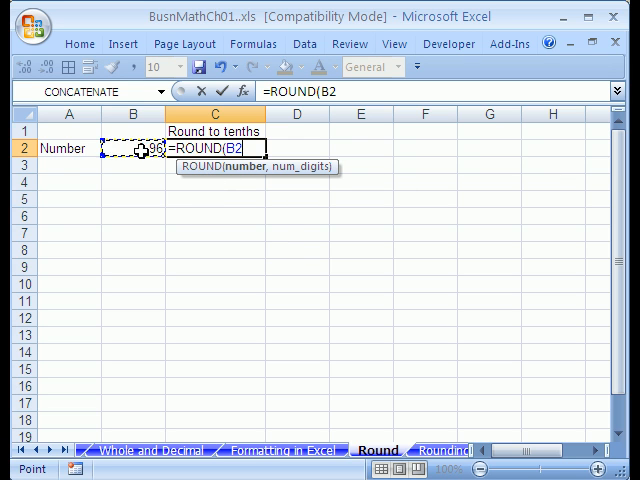
mouse_move(148, 160)
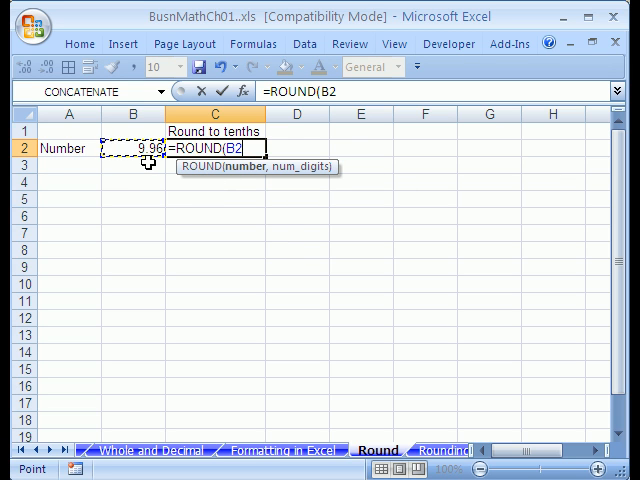
type(",")
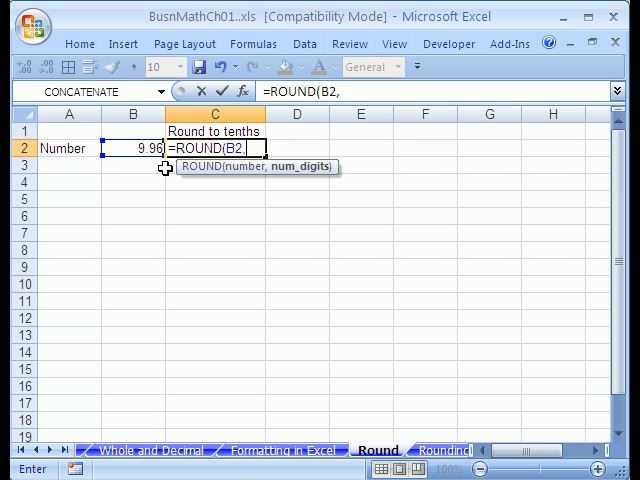
key("Enter")
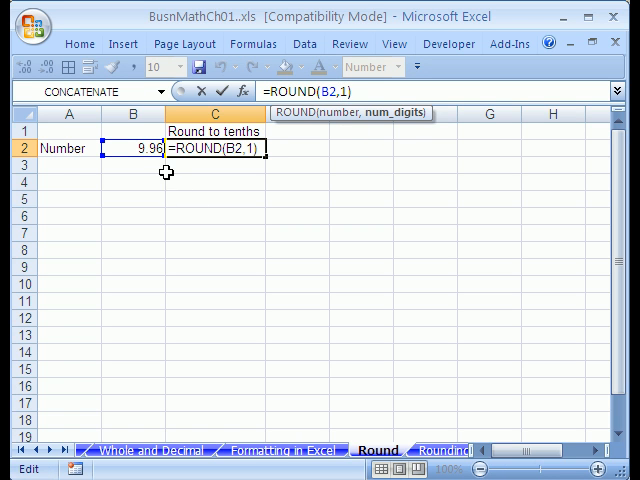
mouse_move(268, 308)
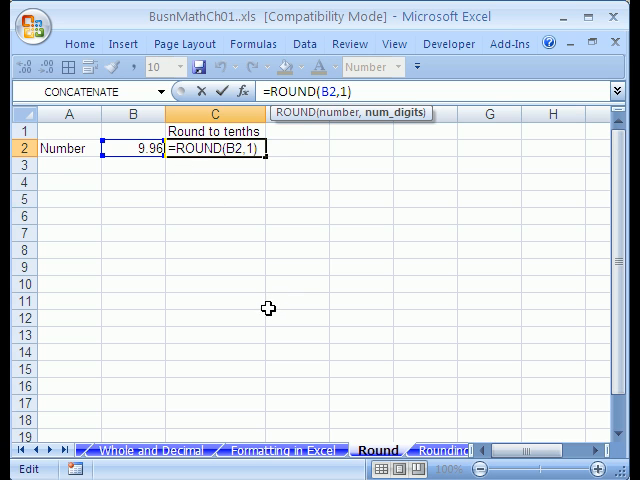
mouse_move(196, 224)
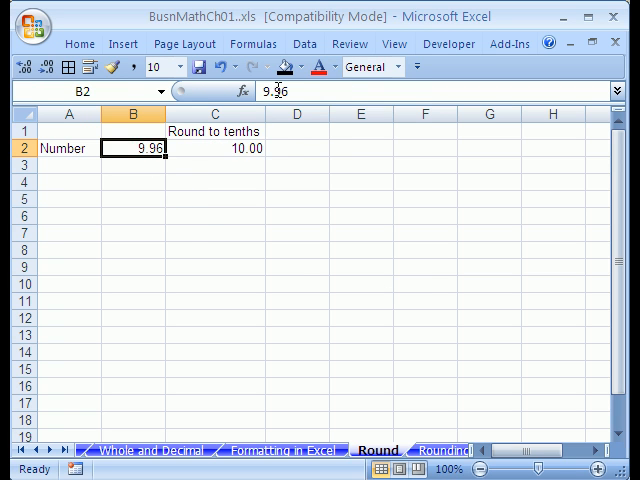
Change B2 to 9.86 so the tenths ROUND result in C2 shows 9.9.
double_click(132, 148)
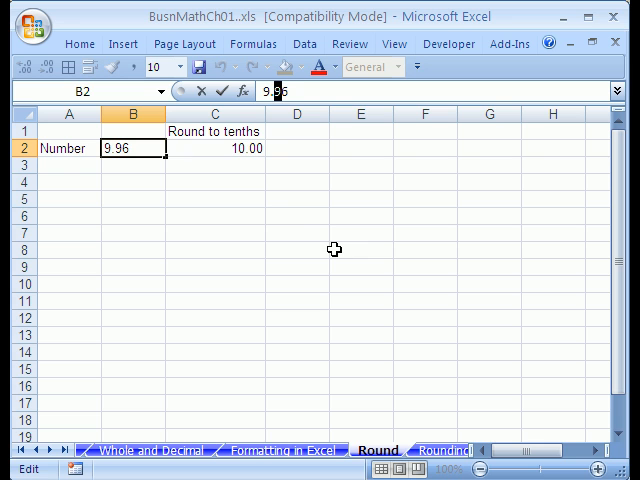
key("Enter")
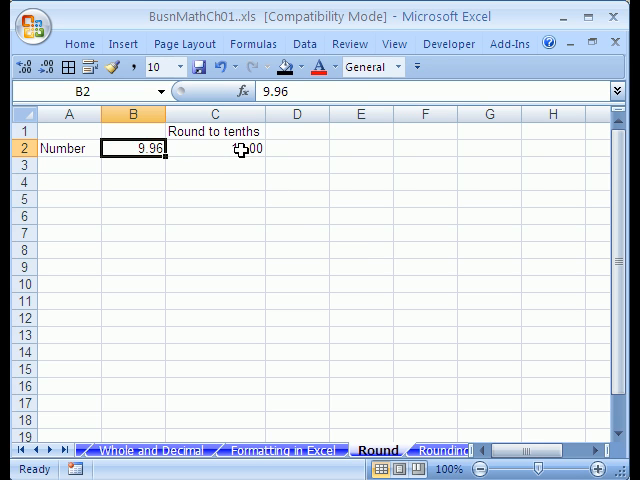
left_click(214, 148)
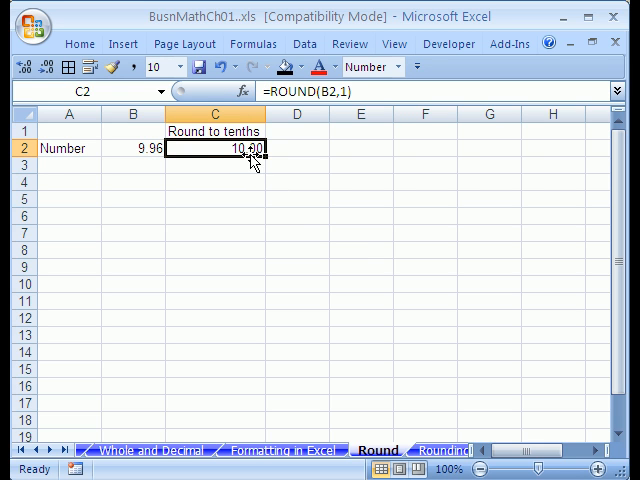
left_click(16, 64)
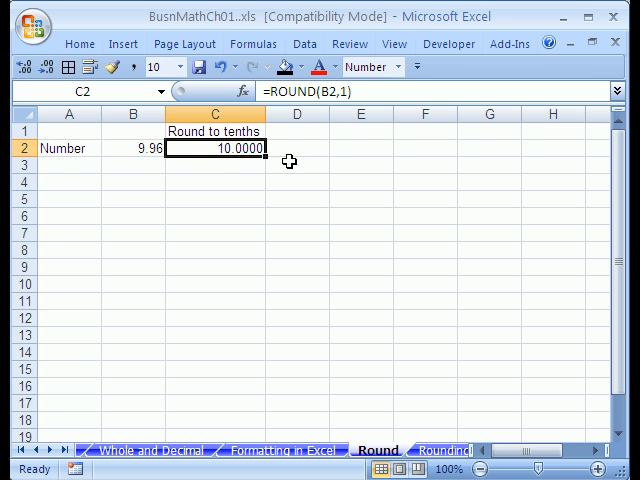
left_click(132, 148)
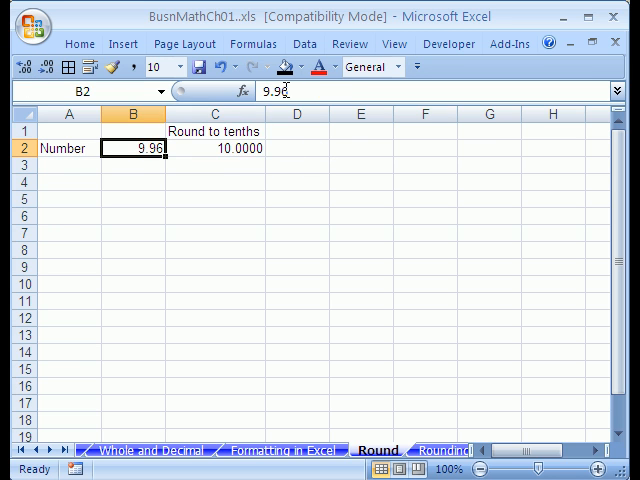
double_click(132, 148)
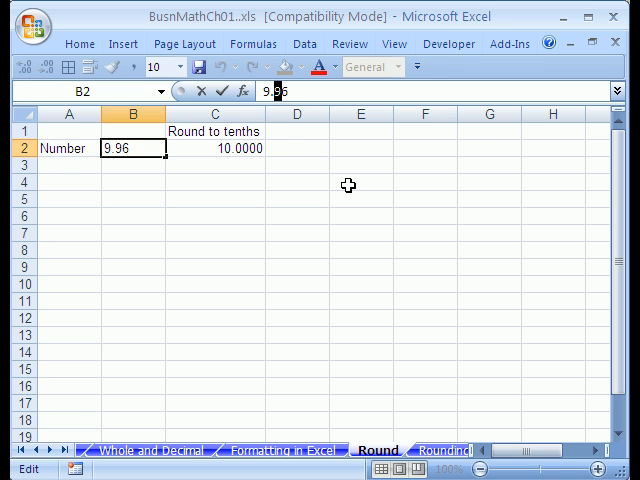
mouse_move(386, 134)
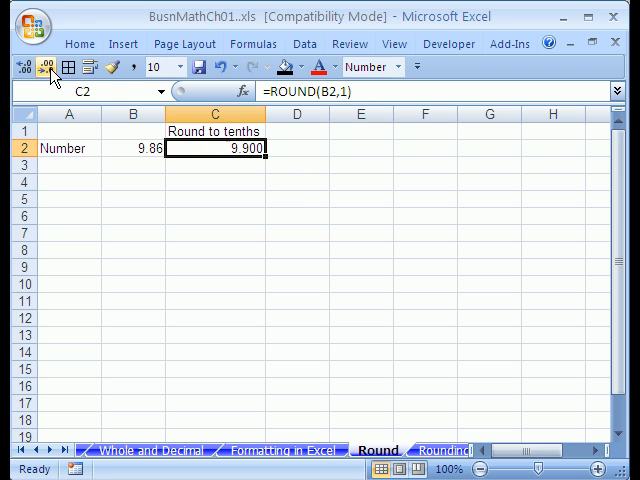
left_click(40, 66)
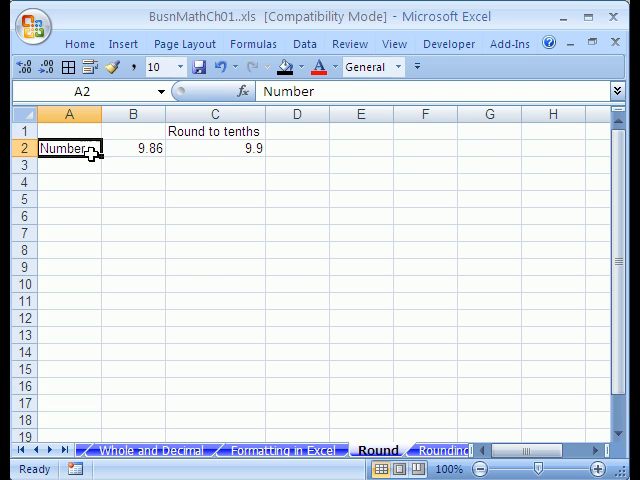
Rename the label to Number1 and fill the series down to Number2 and Number3.
type("1")
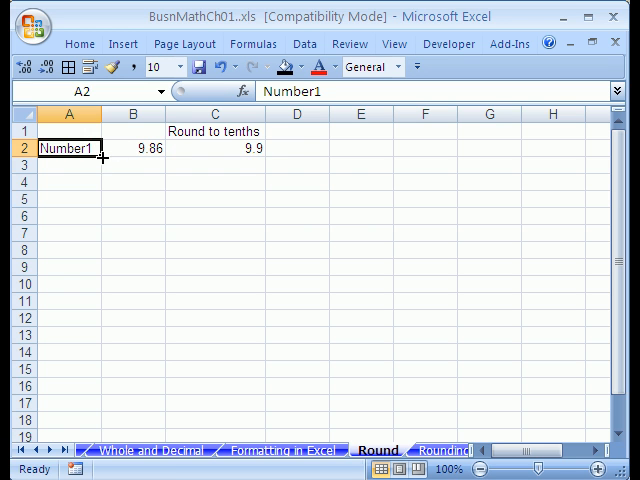
left_click_drag(100, 156, 100, 184)
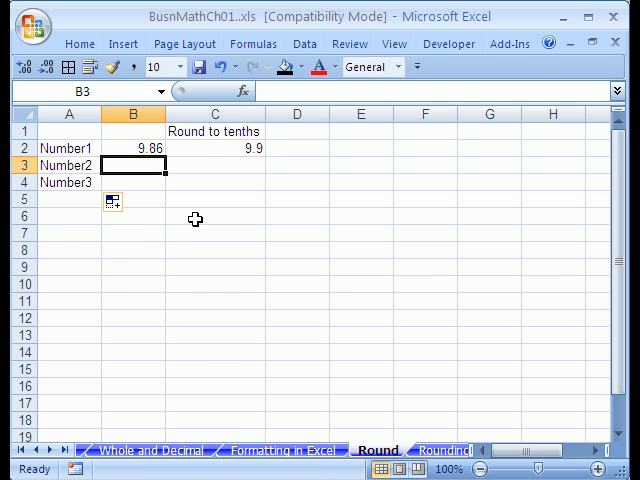
Enter 0.054 as Number2 with =ROUND(B3,2) beside it returning 0.05.
type("0.054")
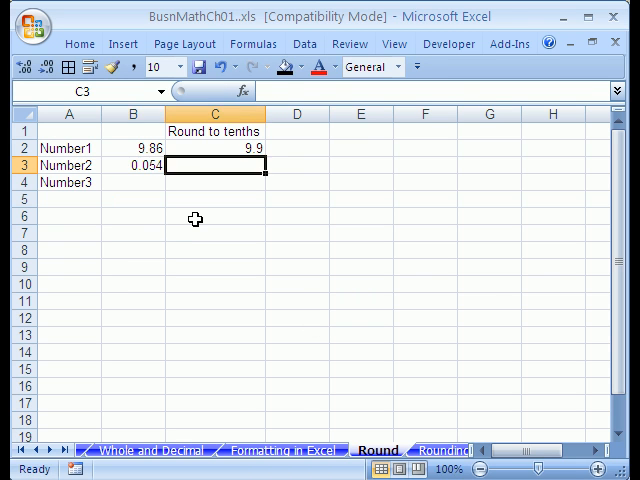
mouse_move(302, 280)
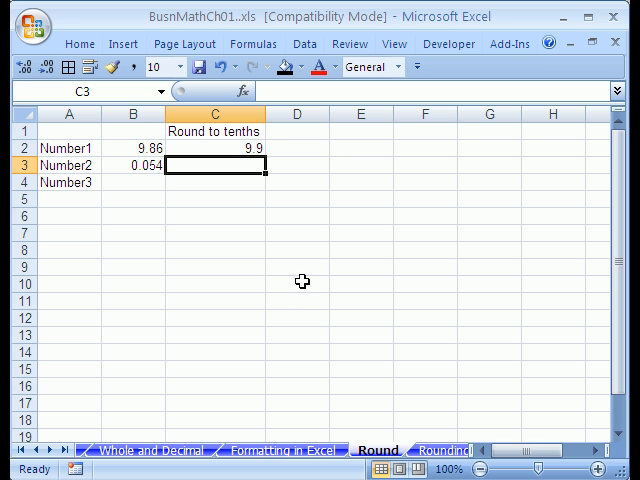
mouse_move(204, 240)
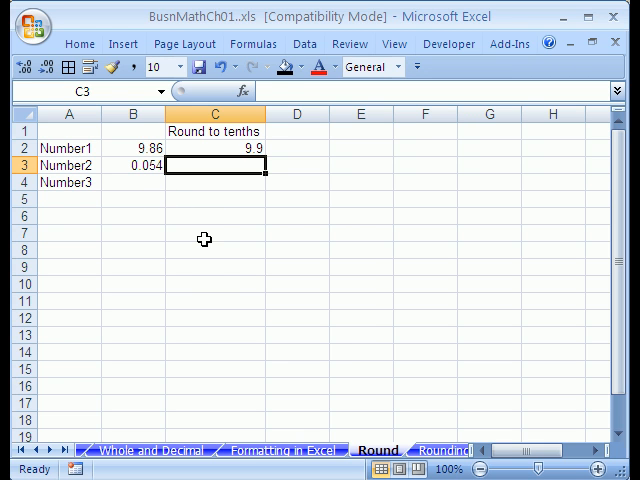
type("=ROUND(")
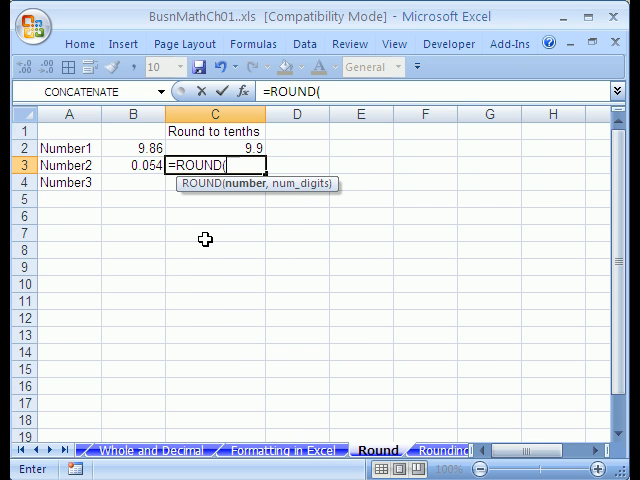
left_click(138, 164)
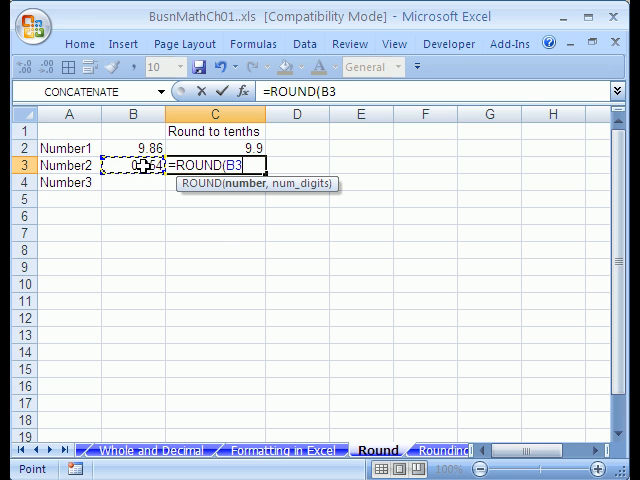
type(",2")
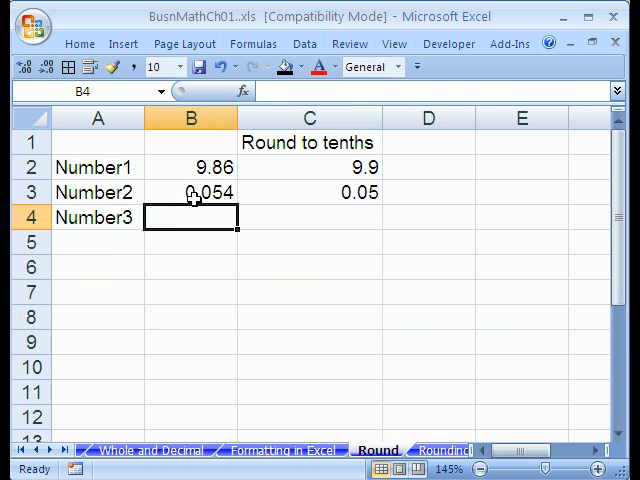
type("=ROUND(B2,1)")
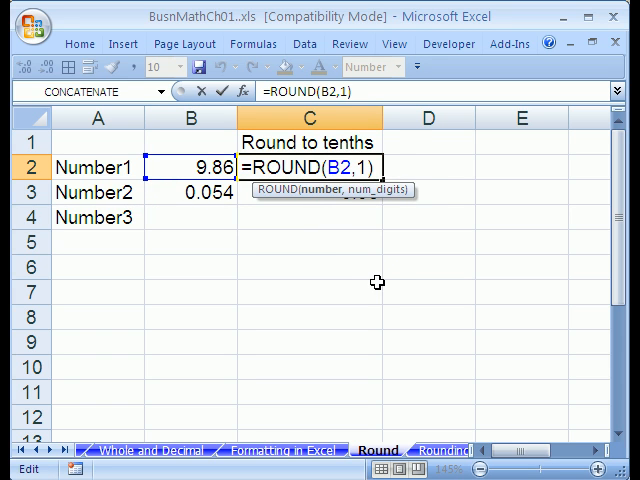
key("Enter")
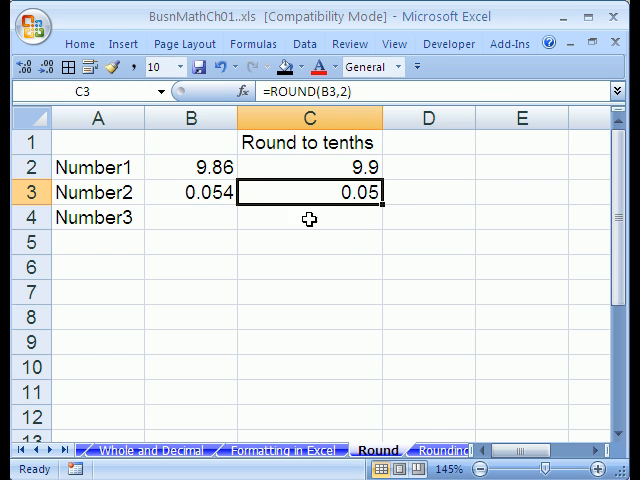
left_click(188, 216)
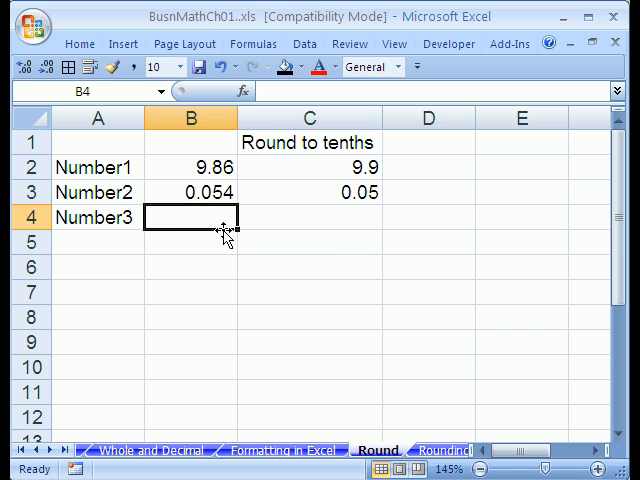
Enter 549.49 as Number3 with =ROUND(B4,0) beside it returning 549.
type("549.49")
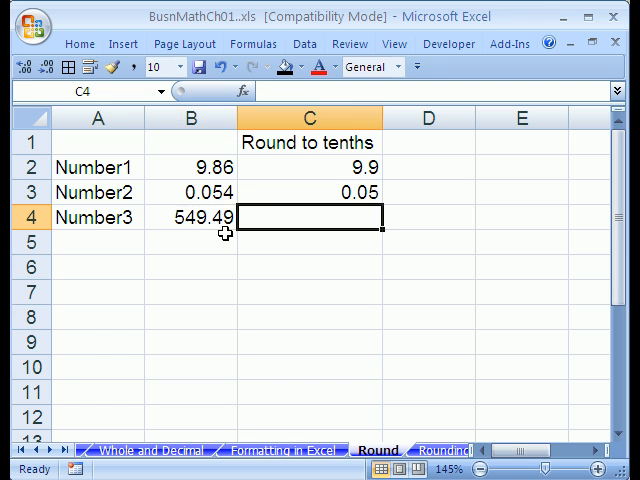
mouse_move(272, 244)
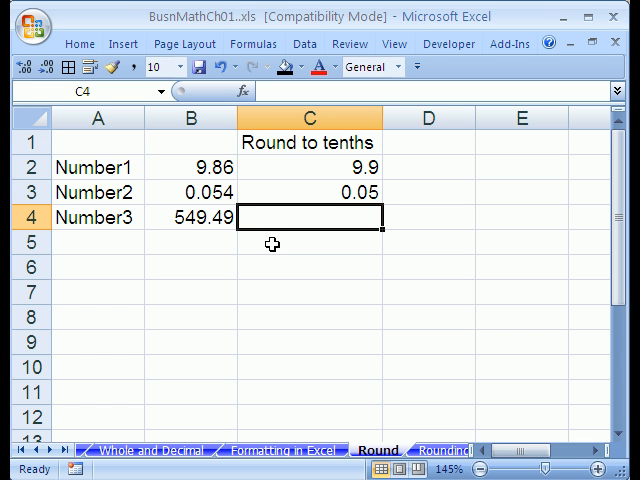
mouse_move(248, 234)
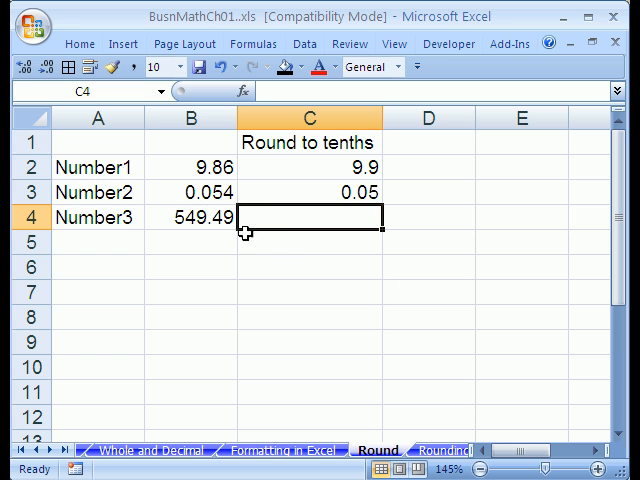
mouse_move(288, 232)
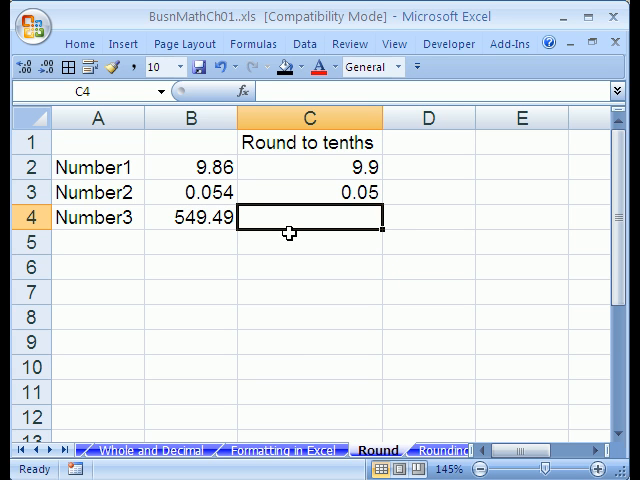
type("=round")
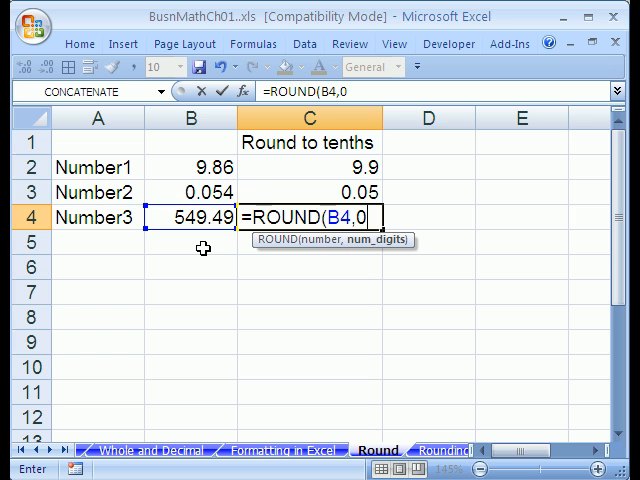
type(")")
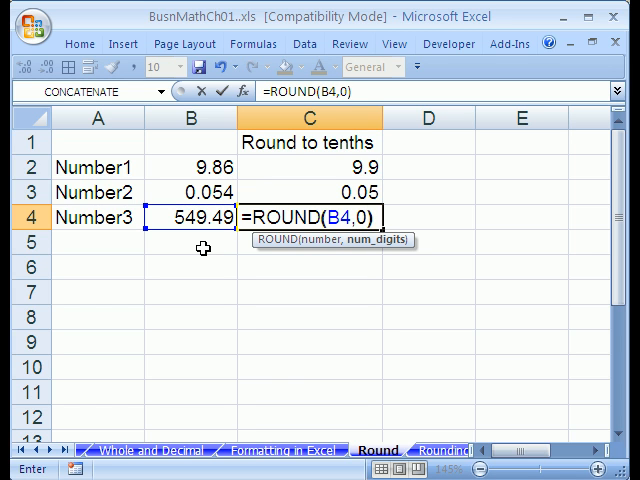
key("Enter")
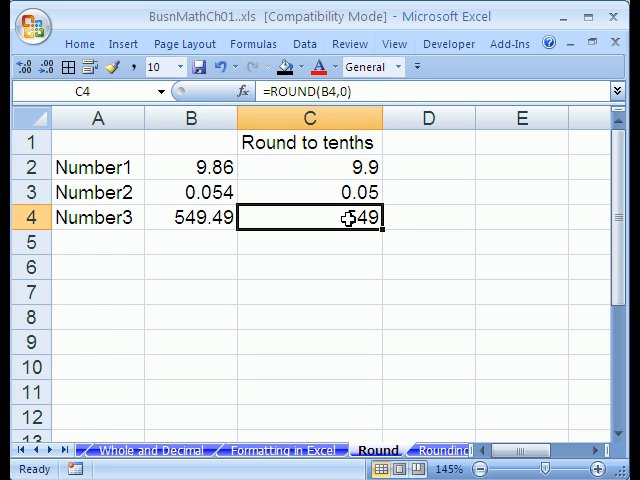
mouse_move(178, 216)
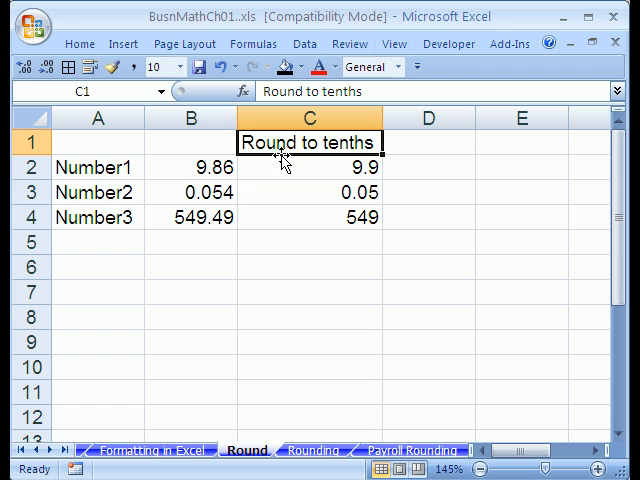
mouse_move(298, 150)
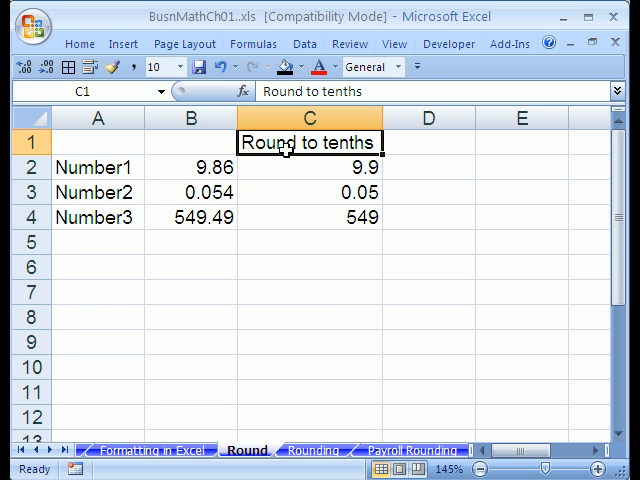
mouse_move(280, 160)
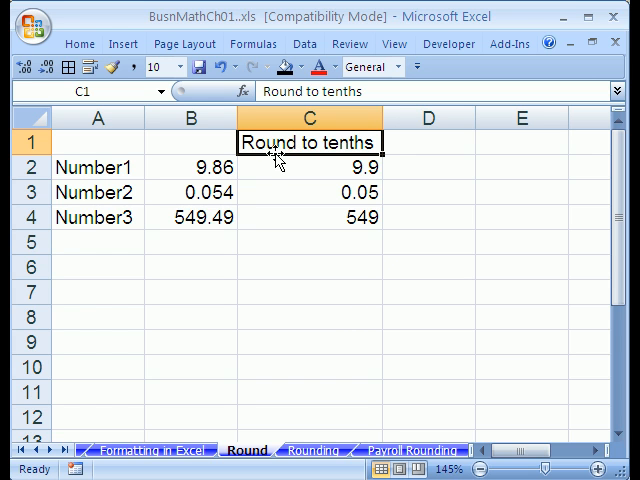
mouse_move(350, 160)
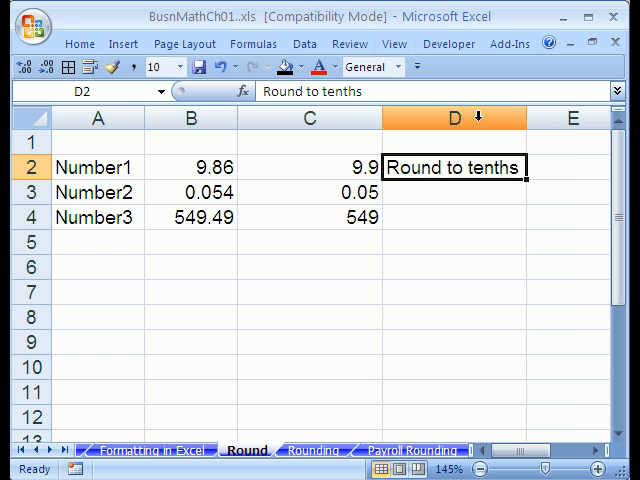
Label the results 'Round to tenths', 'Round to penny' and 'Rounded to the dollar'.
left_click(320, 180)
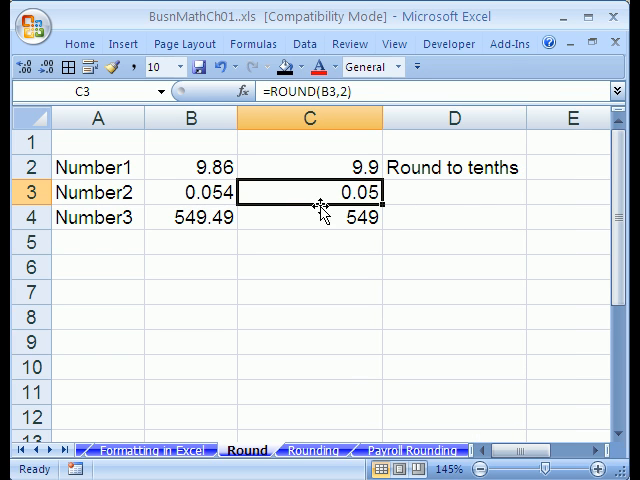
left_click(454, 192)
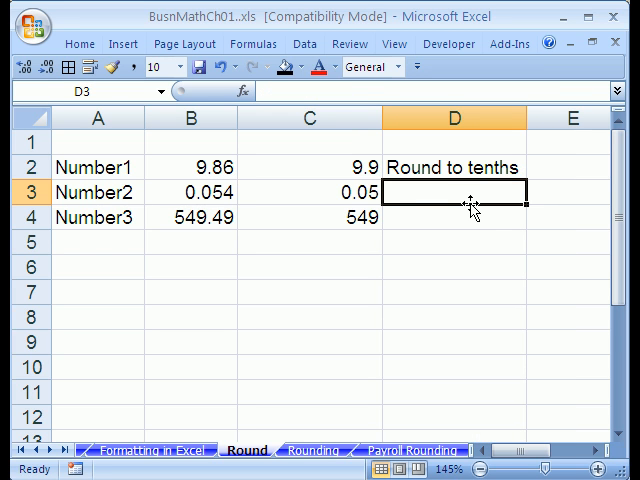
type("Round to penny")
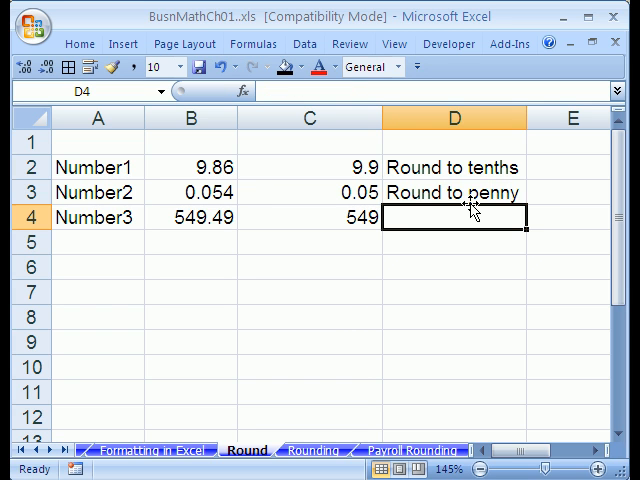
type("Round to penny")
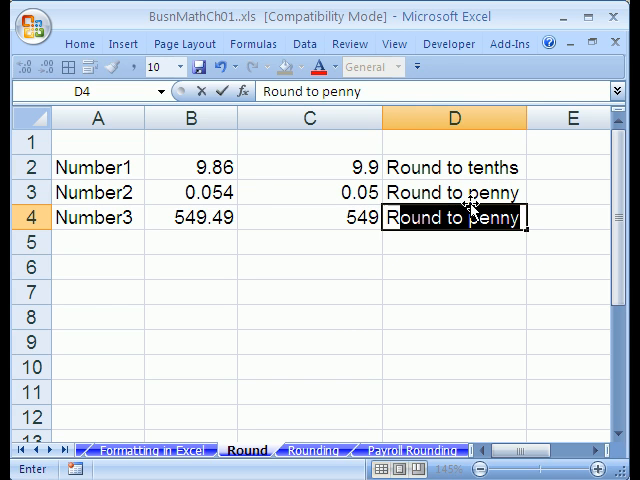
type("Rounded t")
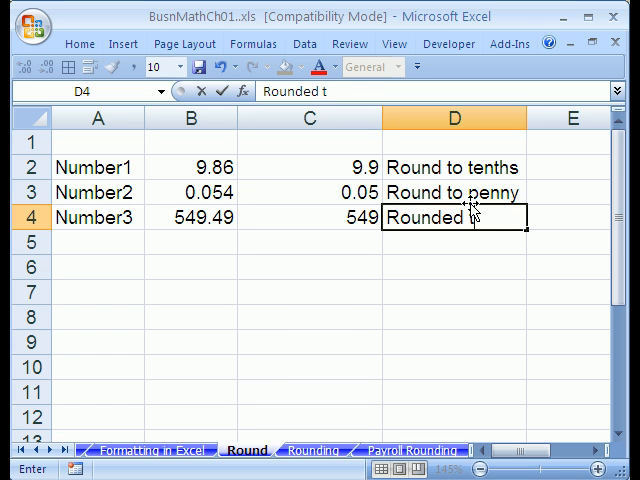
type("o the dollo")
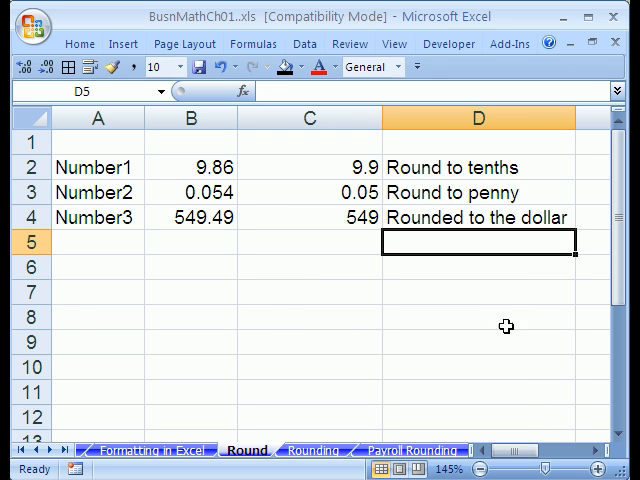
mouse_move(476, 308)
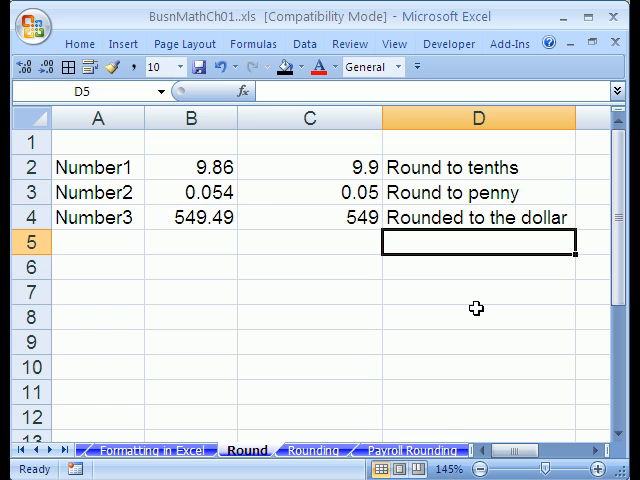
mouse_move(344, 210)
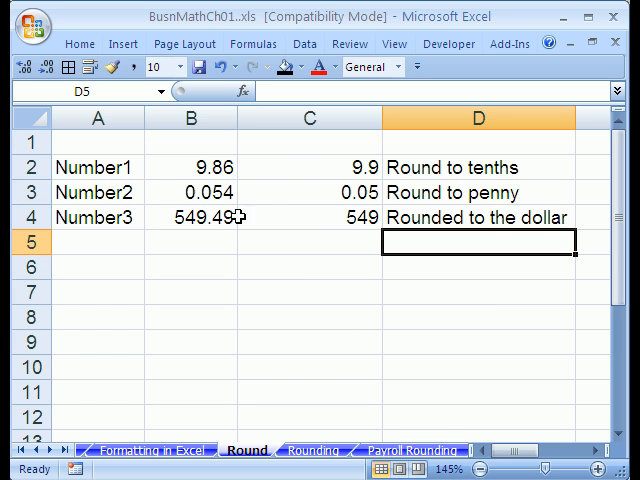
mouse_move(172, 216)
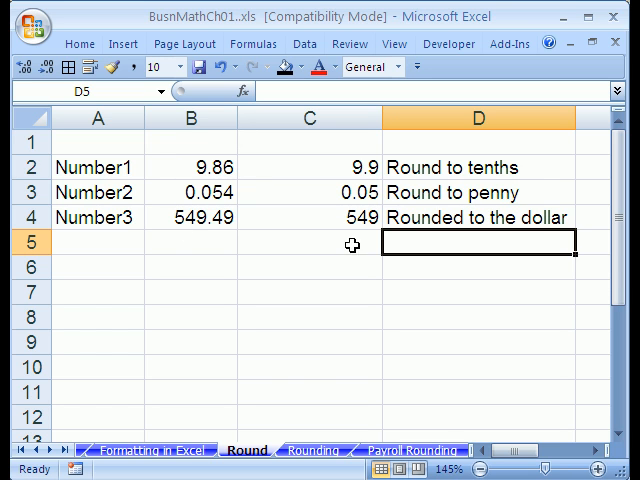
mouse_move(504, 224)
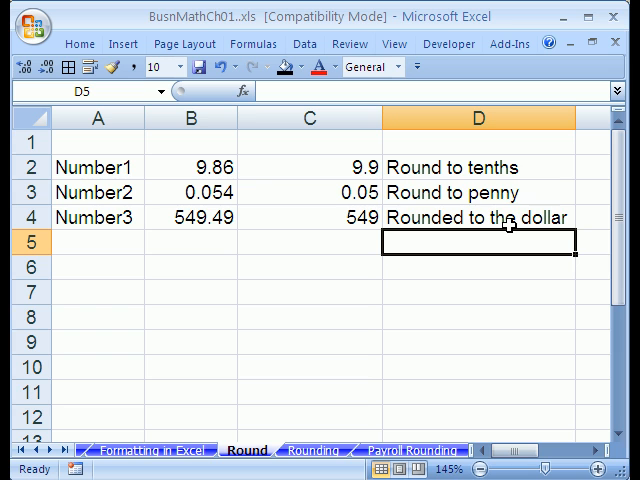
mouse_move(390, 192)
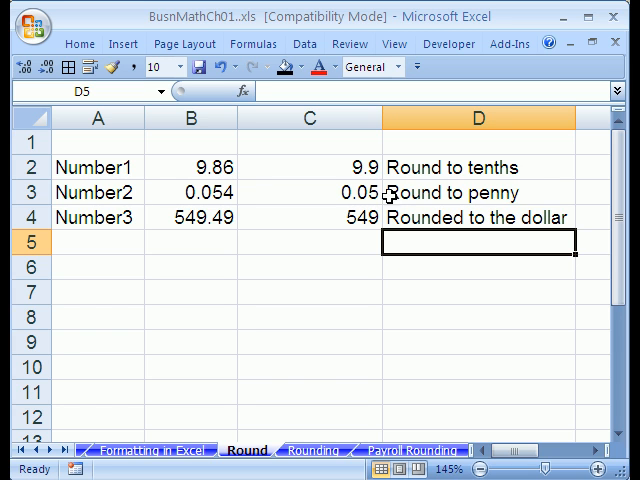
mouse_move(308, 168)
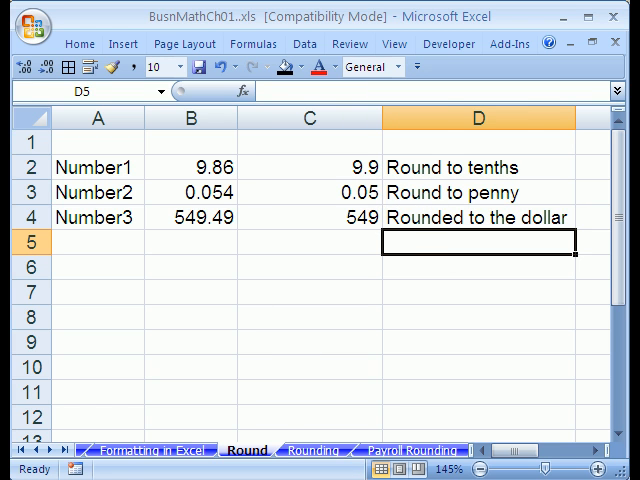
Switch to the Payroll Rounding sheet and scroll to the ROUND-function rule note.
left_click(320, 450)
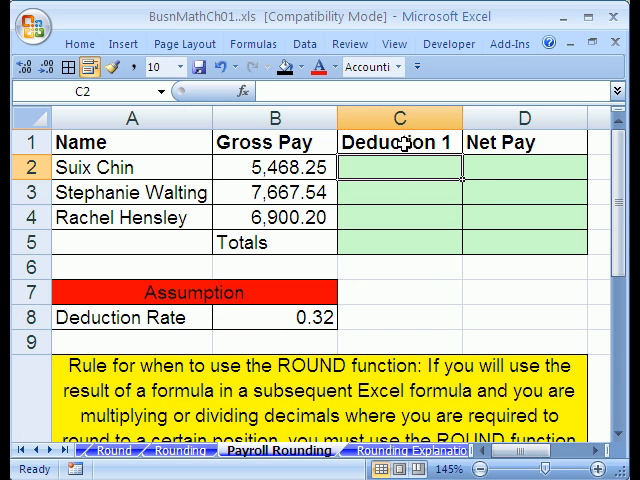
mouse_move(322, 172)
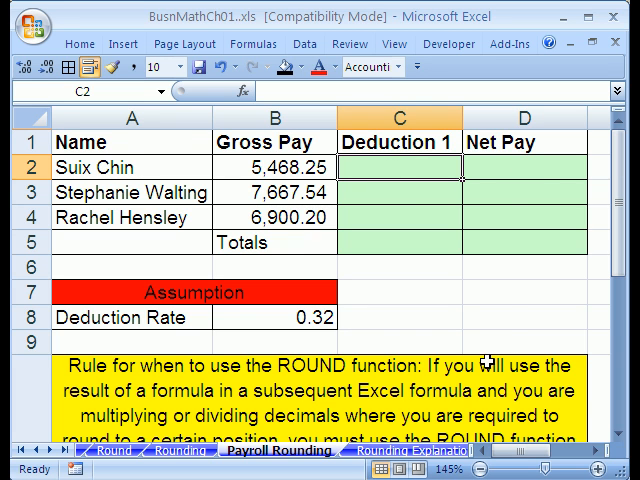
scroll("down", 3)
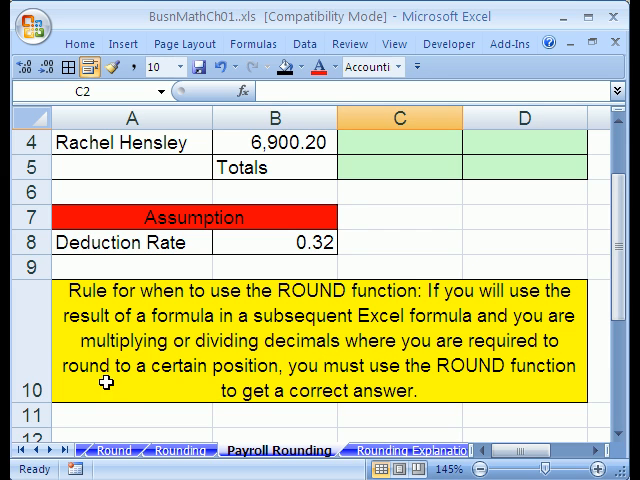
mouse_move(416, 396)
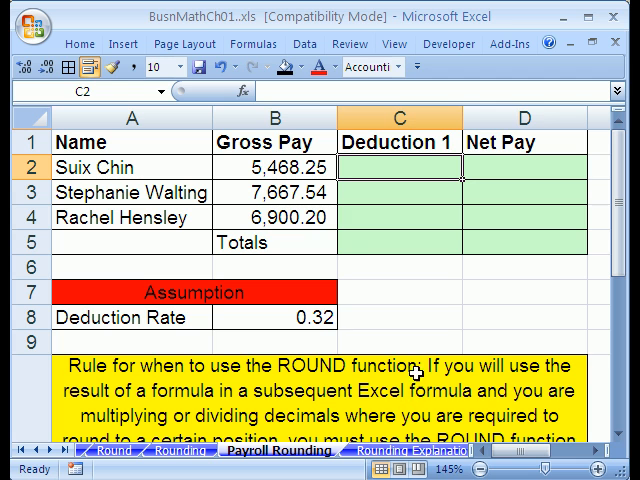
Enter =ROUND(B2*$B$8,2) for Deduction 1, dismissing the argument warning, giving 1,749.84.
type("=roun")
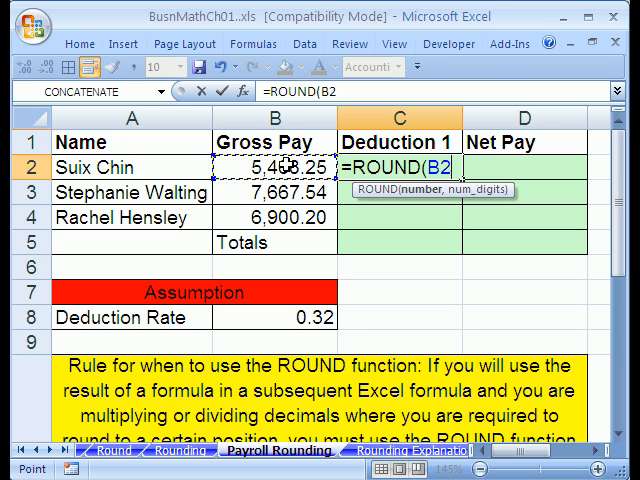
type("*")
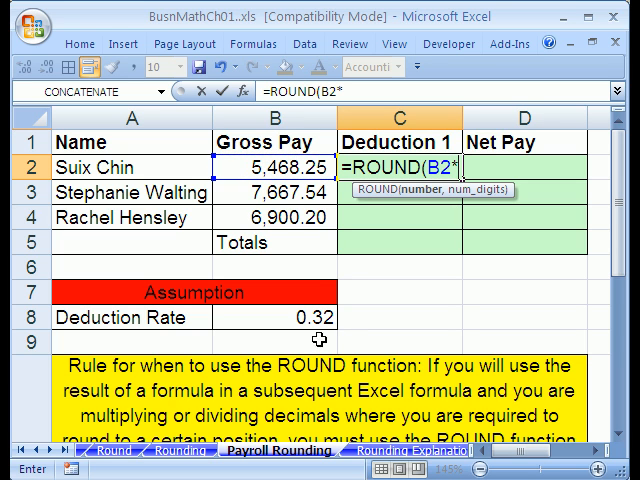
left_click(284, 318)
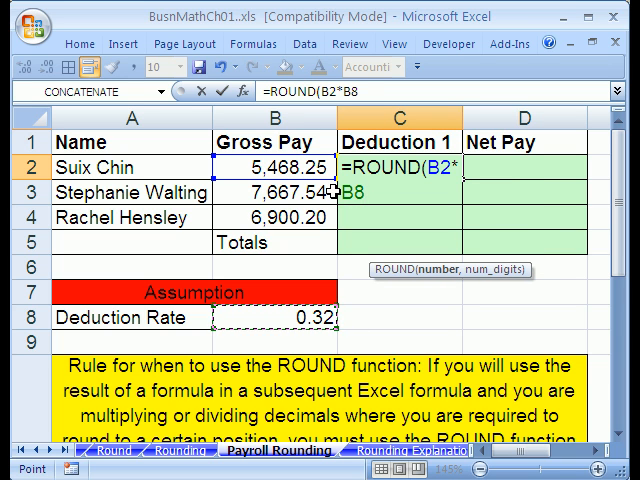
key("F4")
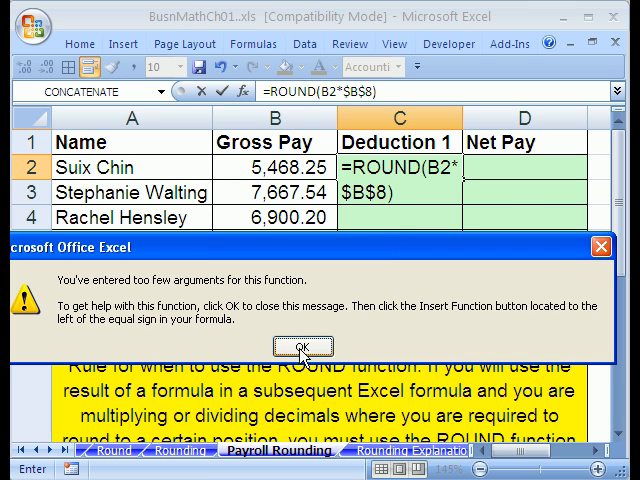
left_click(276, 348)
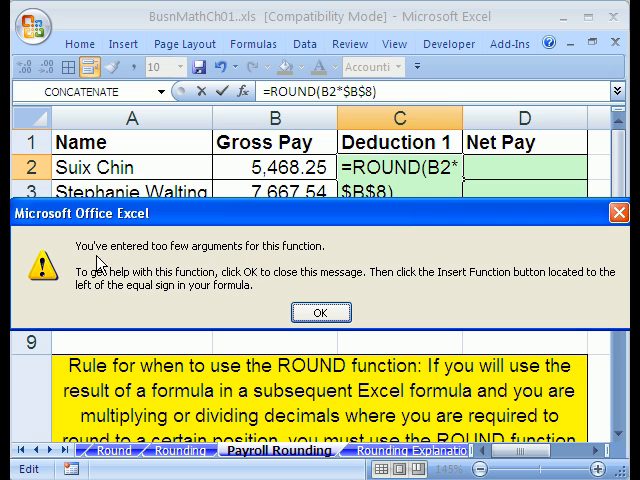
mouse_move(212, 260)
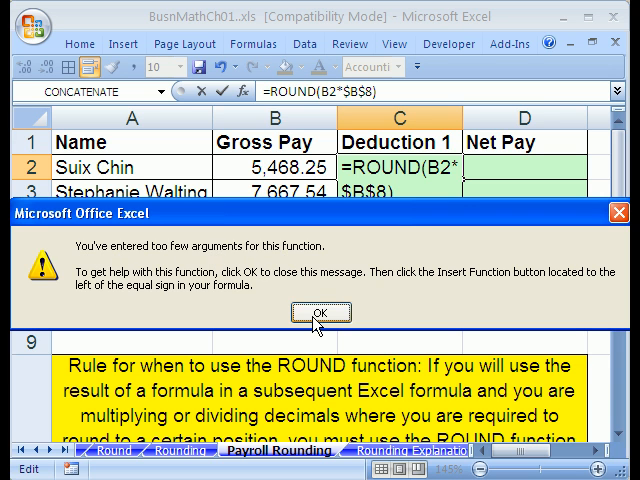
left_click(318, 312)
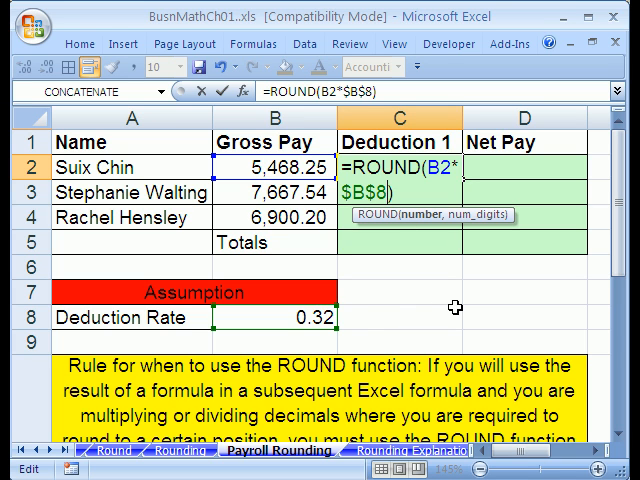
type(",")
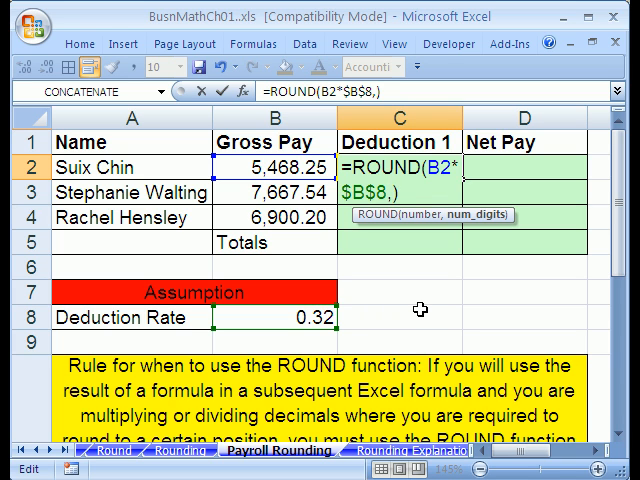
type("2")
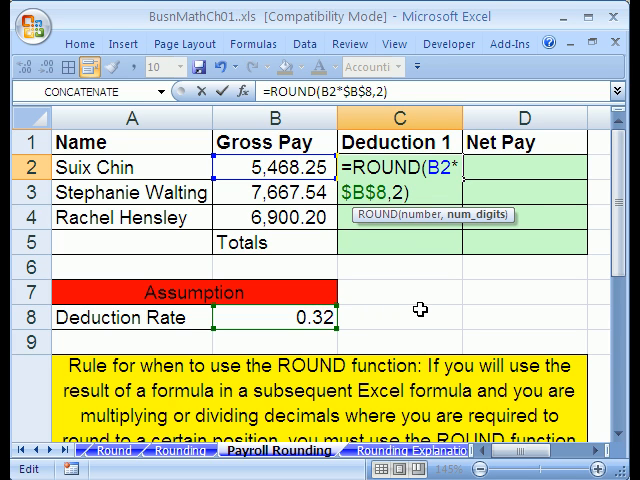
key("Enter")
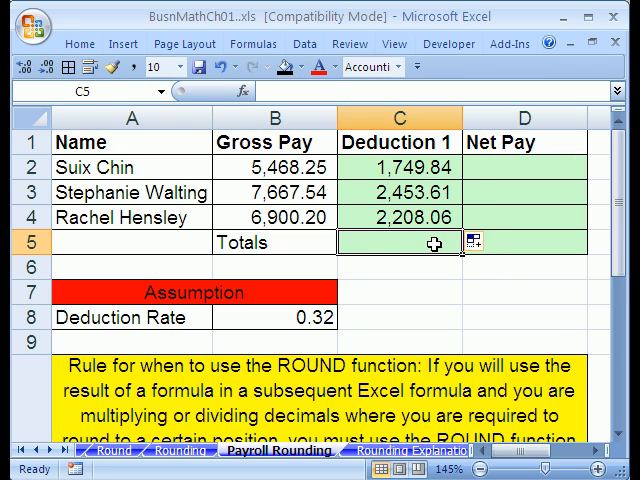
Total deductions at 6,411.51, compute net pay as =B2-C2 filled down, and total it with =SUM(D2:D4).
key("Enter")
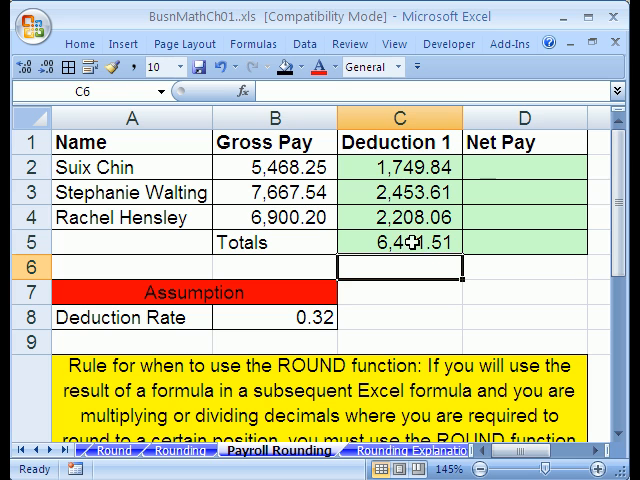
double_click(398, 242)
type("=B2-")
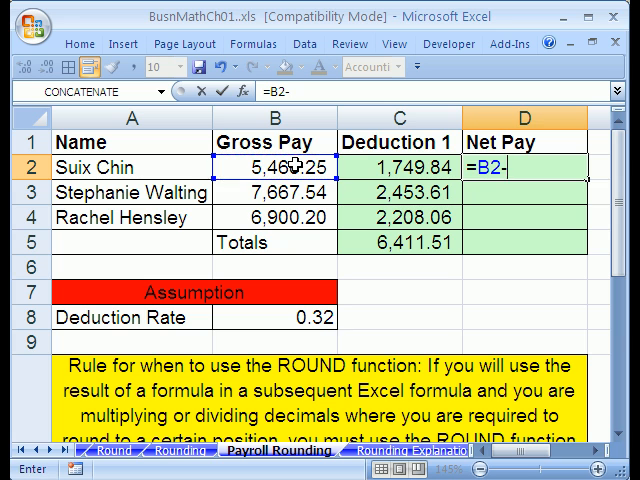
left_click(400, 164)
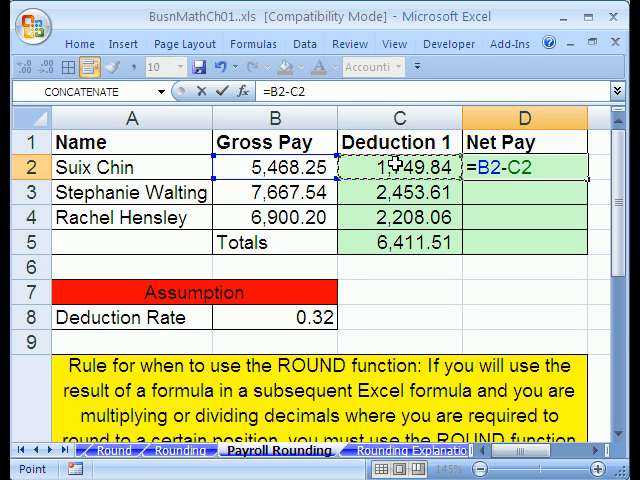
key("Enter")
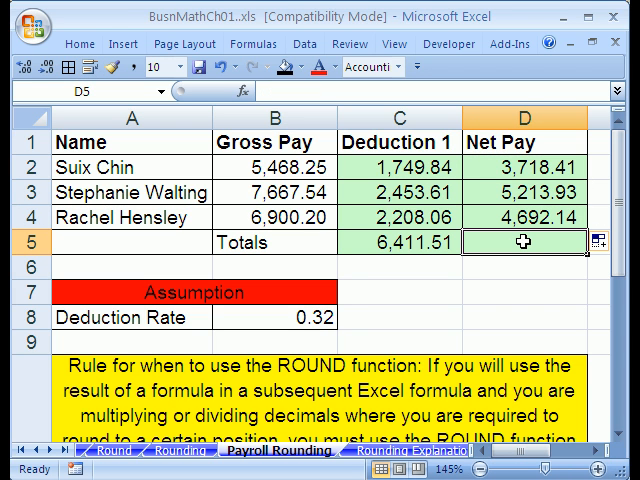
type("=SUM(D2:D4)")
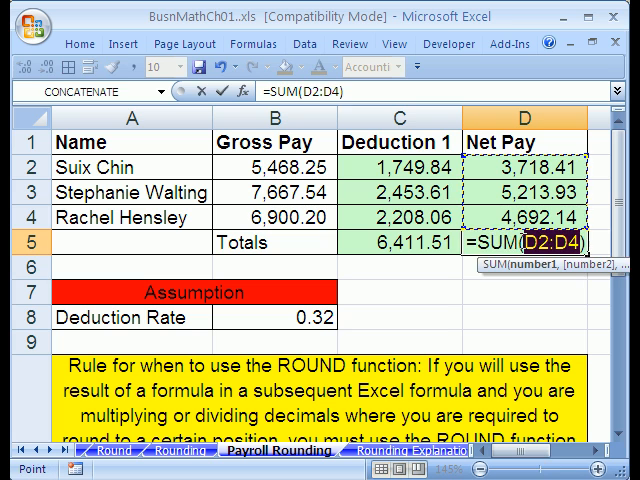
key("Enter")
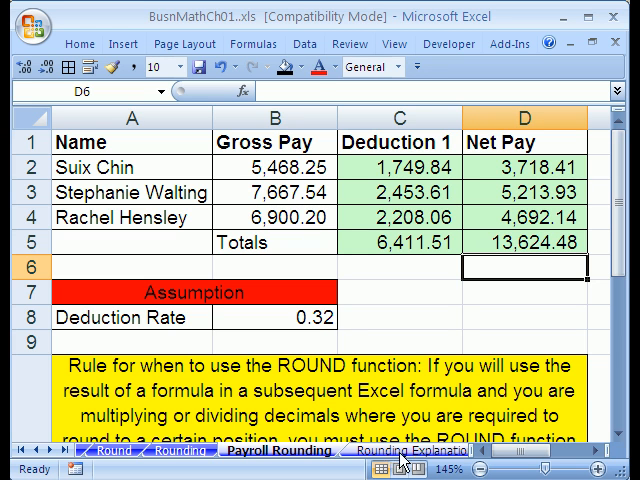
View the Rounding Explanation sheet, inspect the first deduction's ROUND formula and the notes.
left_click(376, 460)
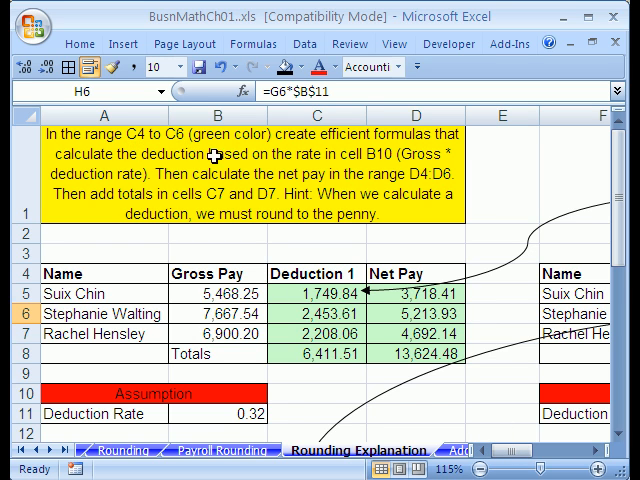
left_click(320, 292)
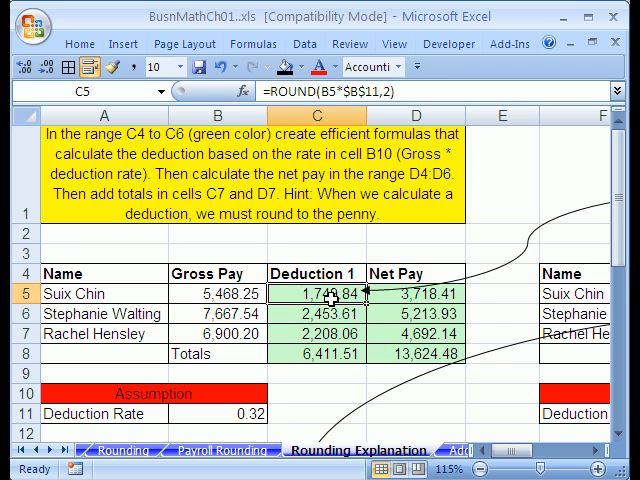
mouse_move(310, 130)
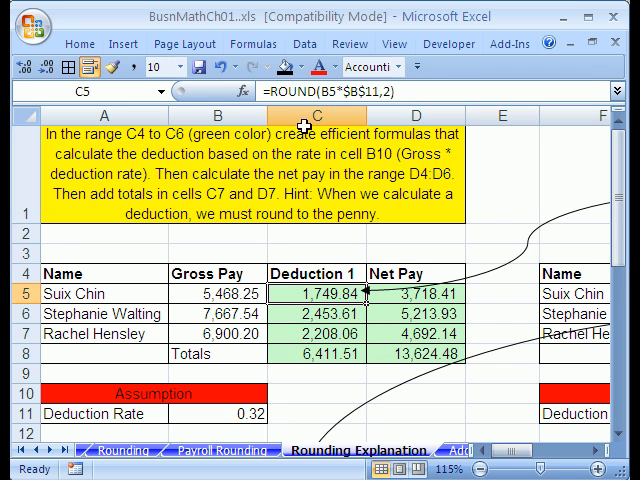
double_click(316, 292)
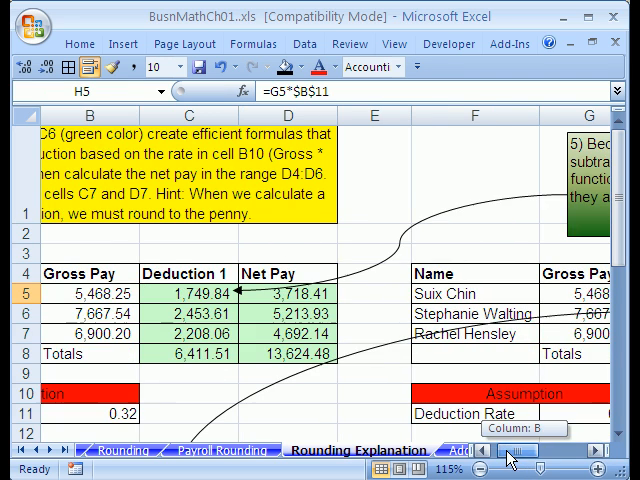
scroll("down", 3)
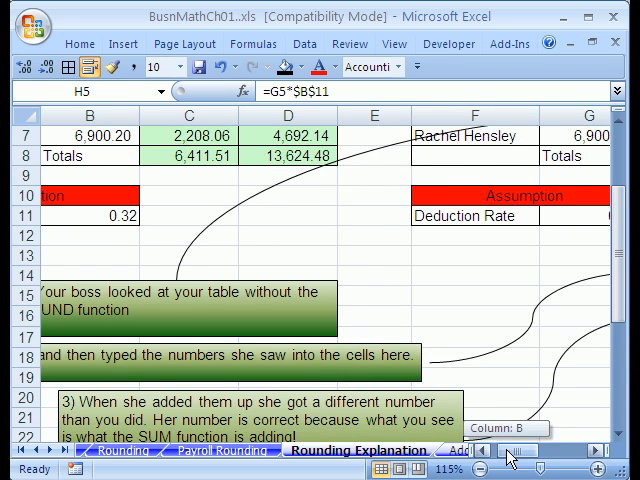
scroll("left", 3)
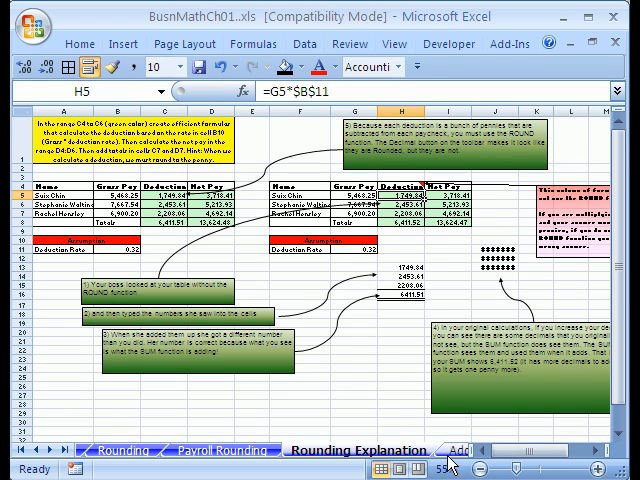
Switch to the Add and Subtract sheet.
left_click(300, 452)
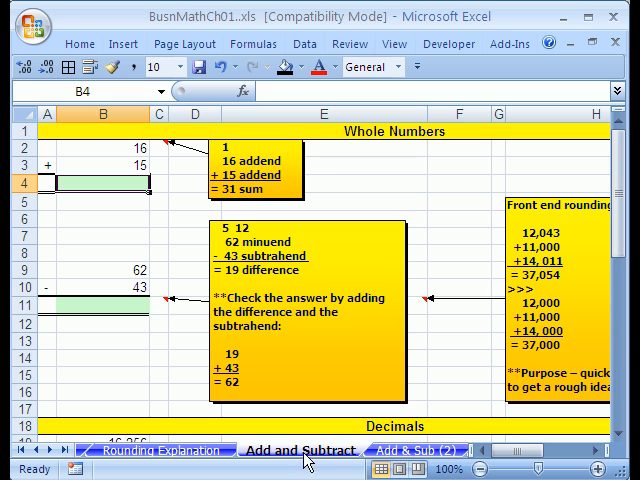
mouse_move(290, 460)
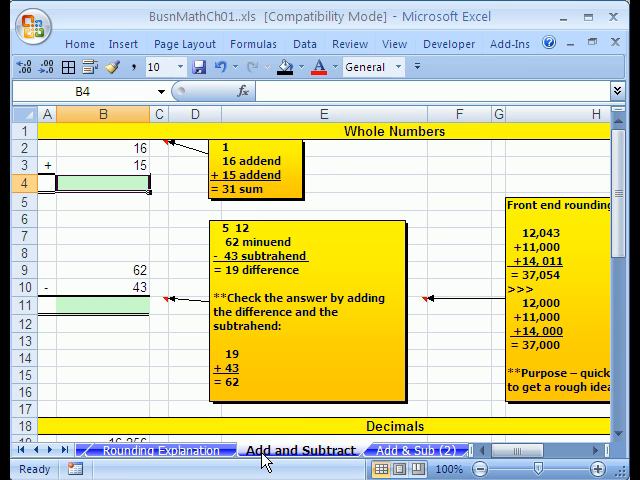